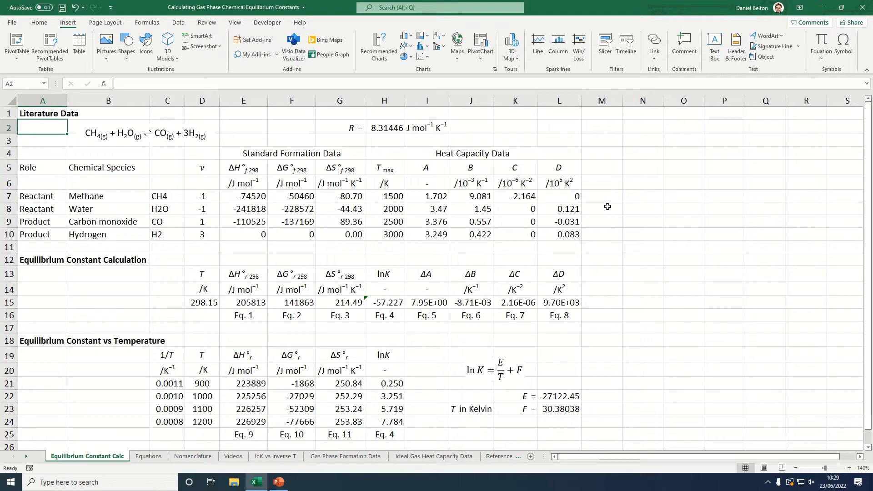
mouse_move(87, 146)
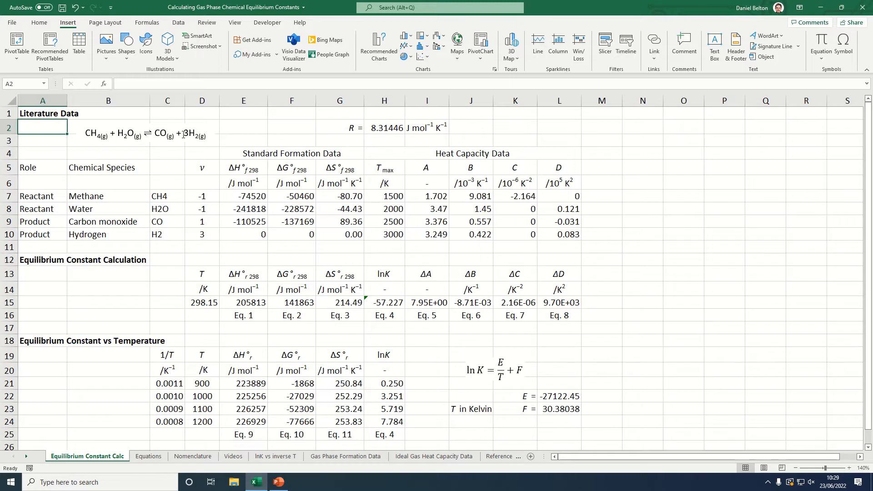
mouse_move(234, 129)
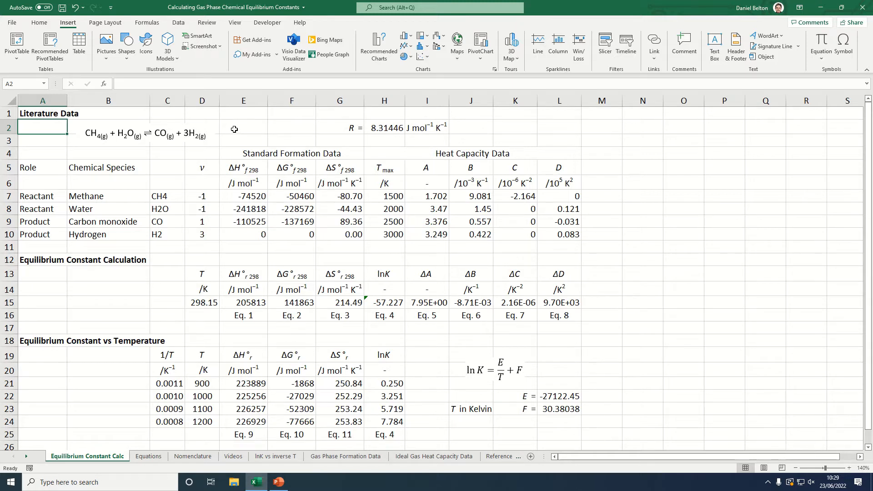
Step: Inspect the methane lookup formulas in C7 and E7 on the calculation sheet
click(243, 127)
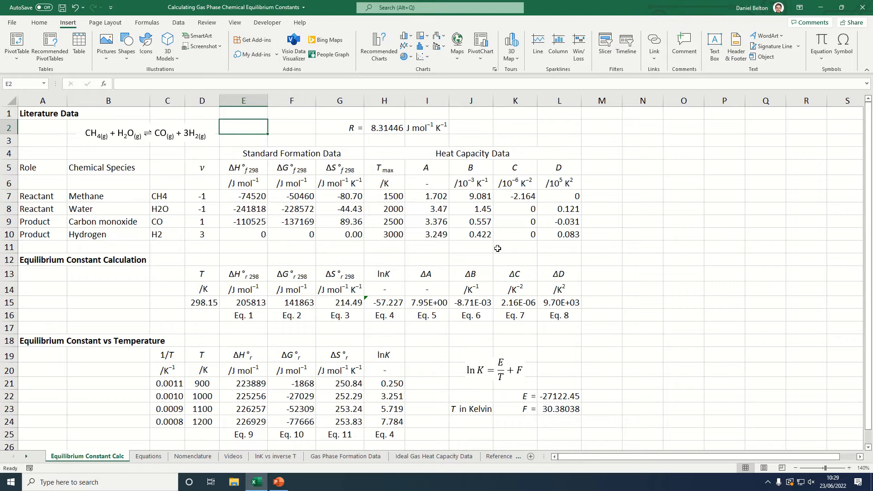
mouse_move(120, 167)
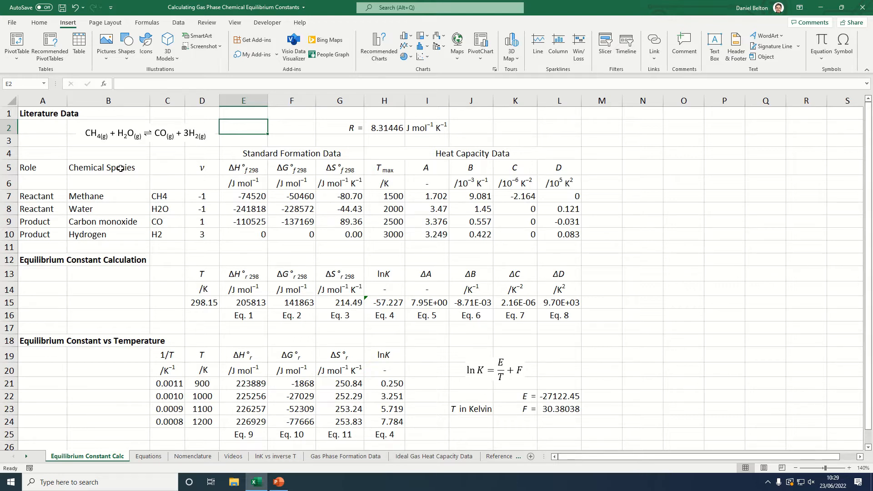
mouse_move(93, 196)
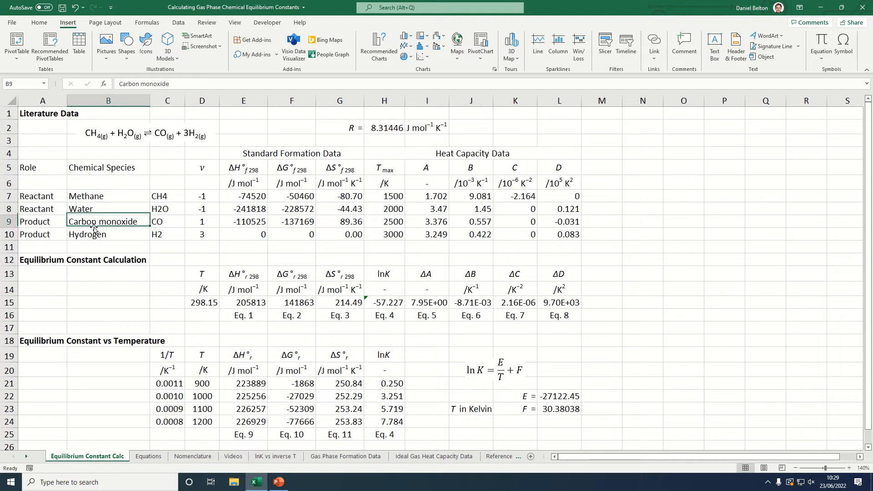
click(167, 196)
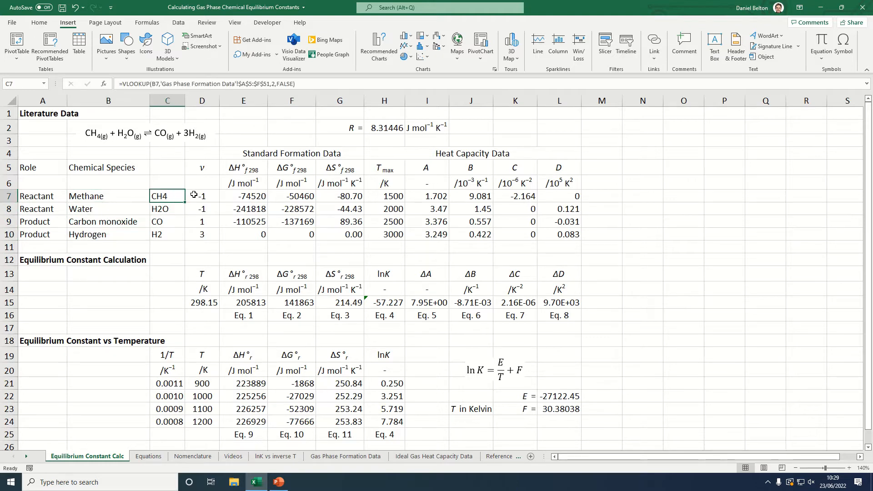
click(243, 196)
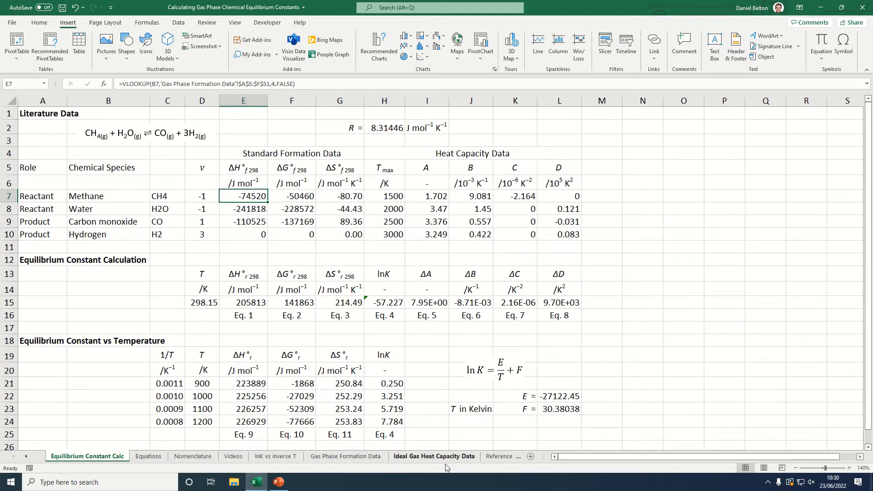
Step: Flip between the Gas Phase Formation Data and Equilibrium sheets, ending on Ideal Gas Heat Capacity Data
click(345, 456)
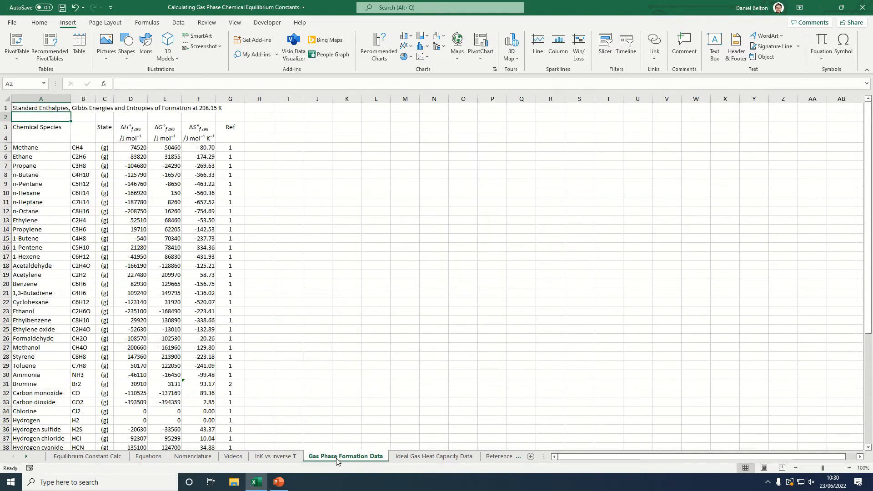
click(434, 456)
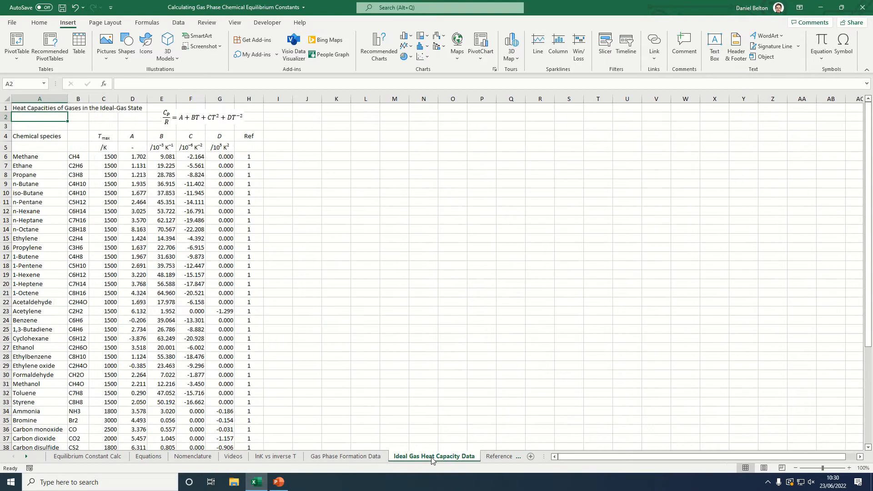
mouse_move(345, 456)
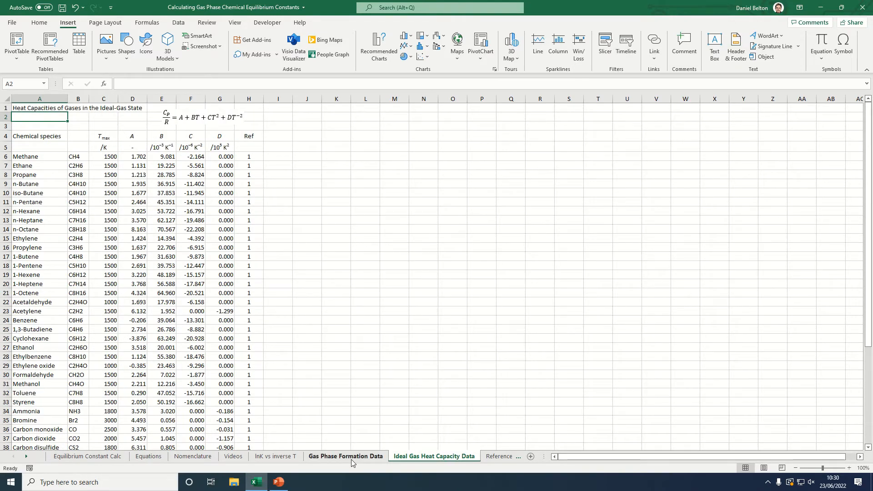
click(345, 456)
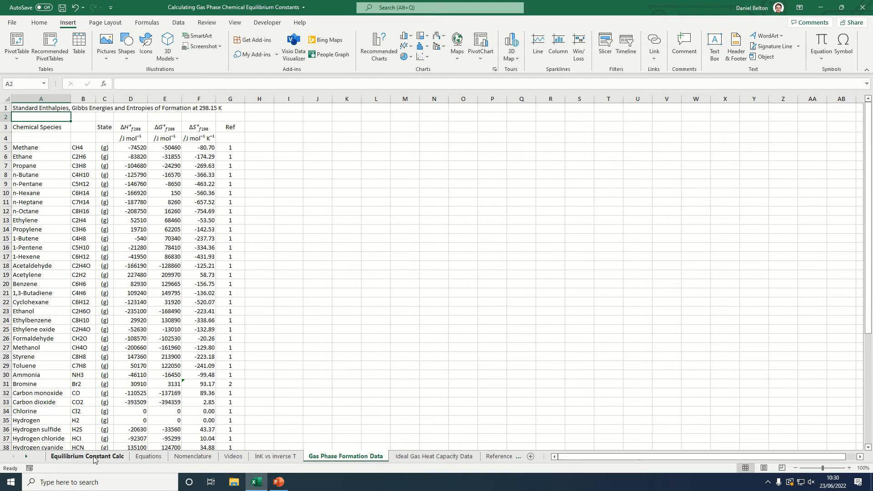
click(87, 456)
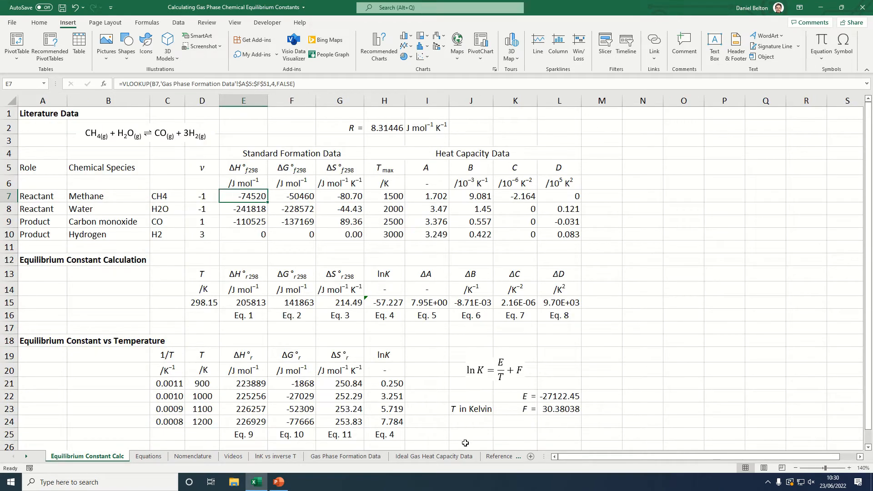
click(434, 456)
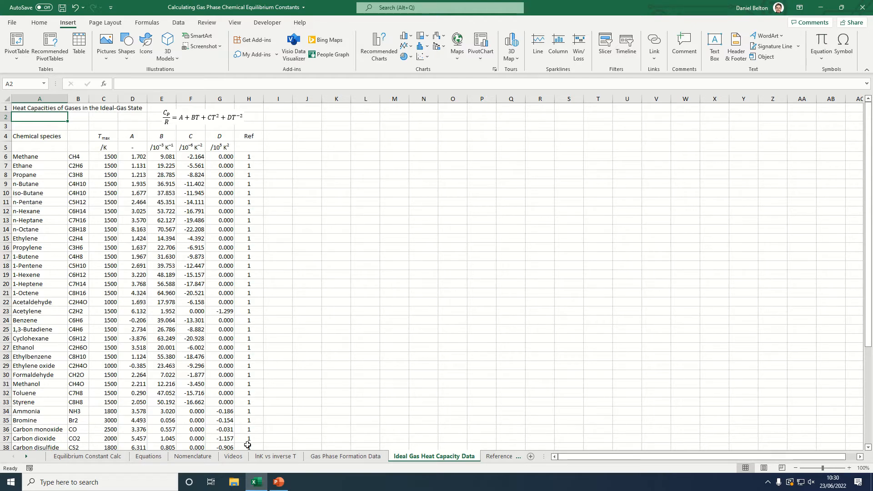
Step: Back on Equilibrium Constant Calc, view the E15 reaction enthalpy SUMPRODUCT formula
click(87, 457)
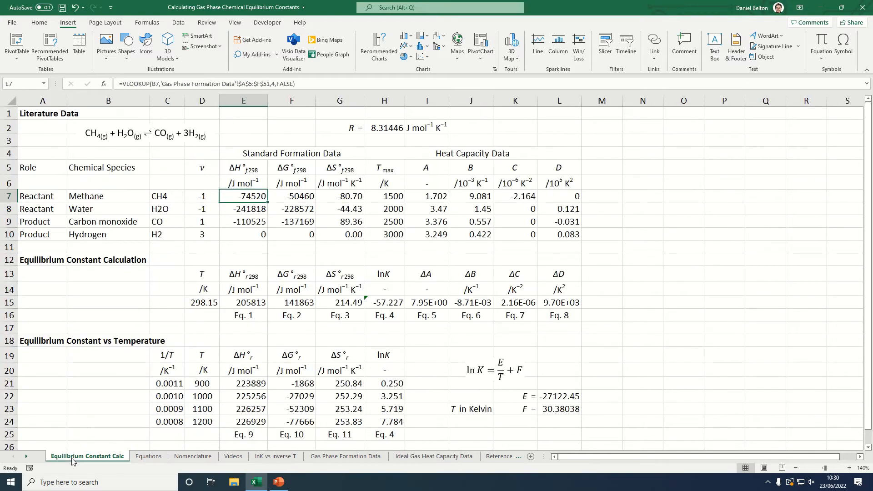
mouse_move(266, 221)
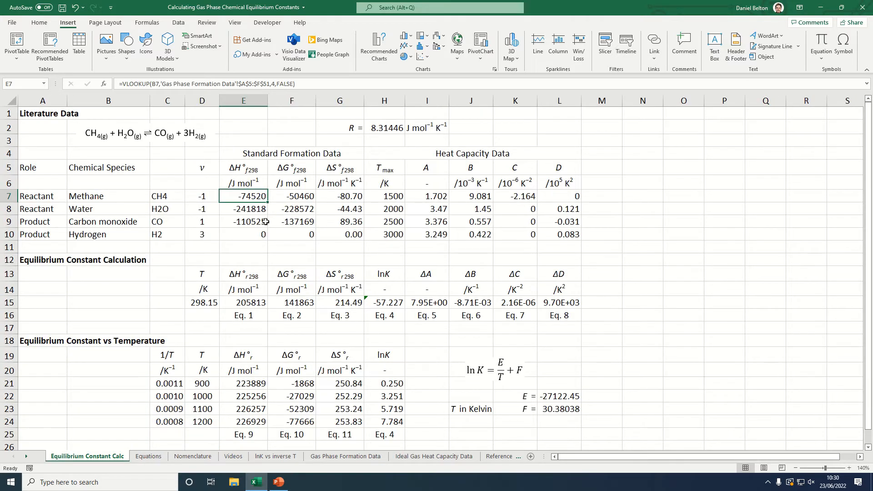
mouse_move(262, 268)
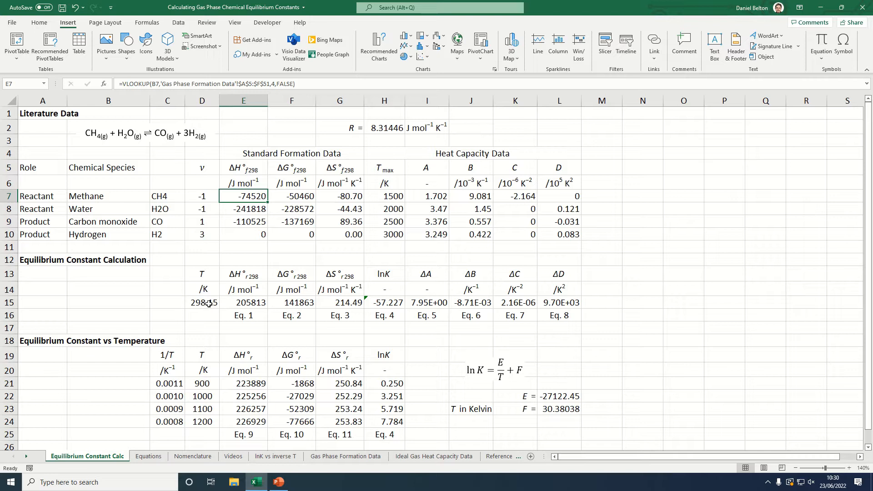
mouse_move(206, 310)
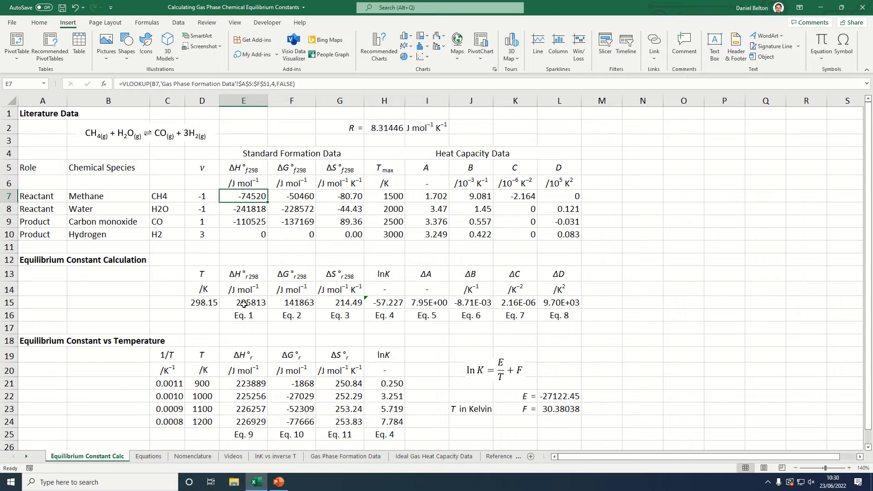
click(243, 303)
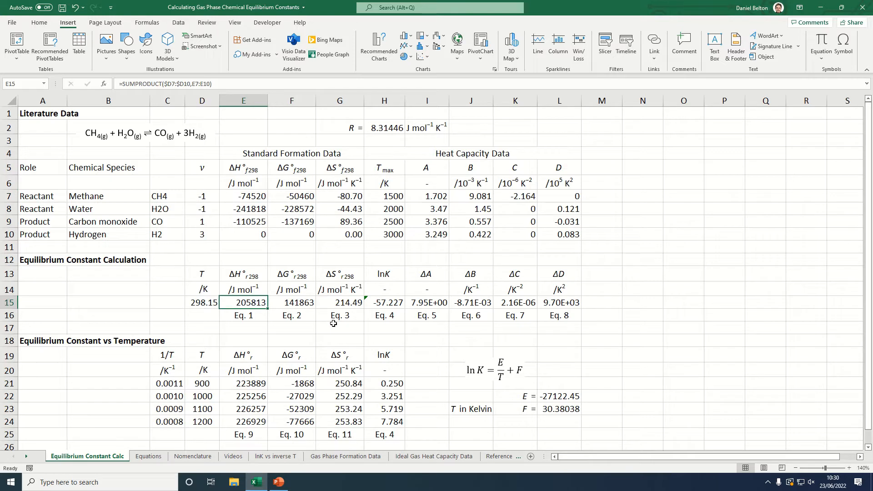
double_click(243, 303)
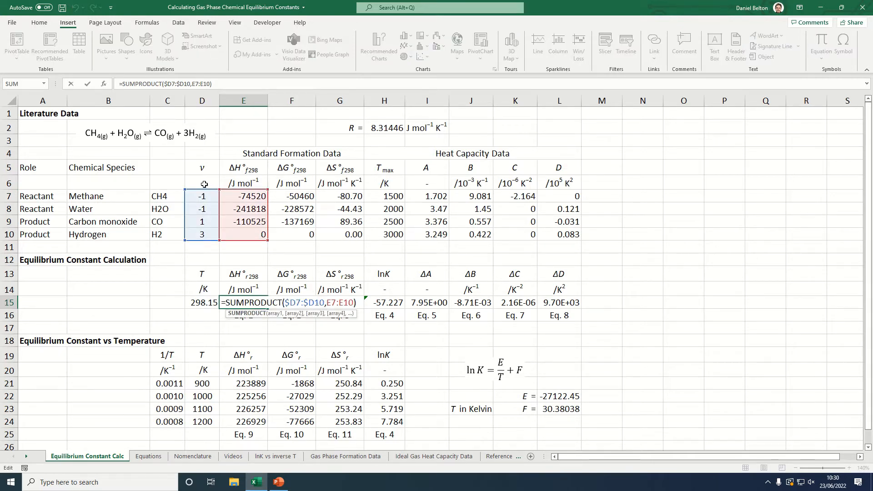
key(Return)
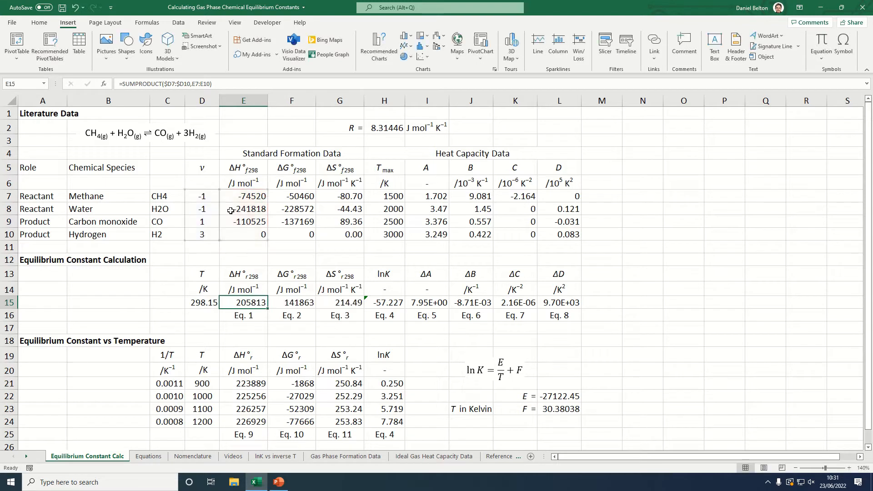
Step: Check the species coefficients in D7 and D9, methane's enthalpy, and the G15 formula
click(202, 196)
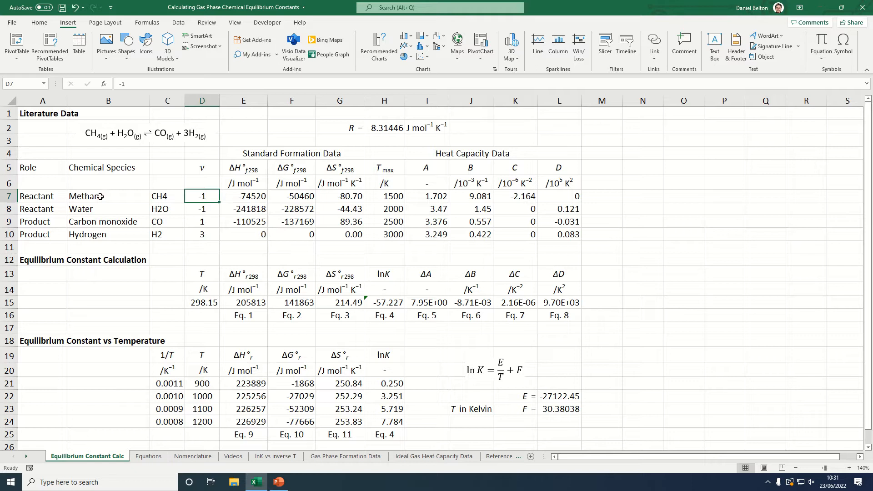
click(244, 196)
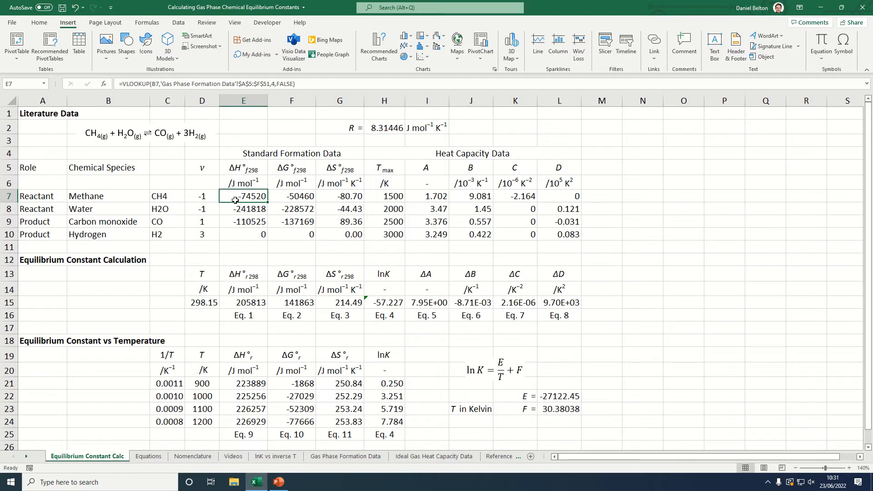
click(202, 195)
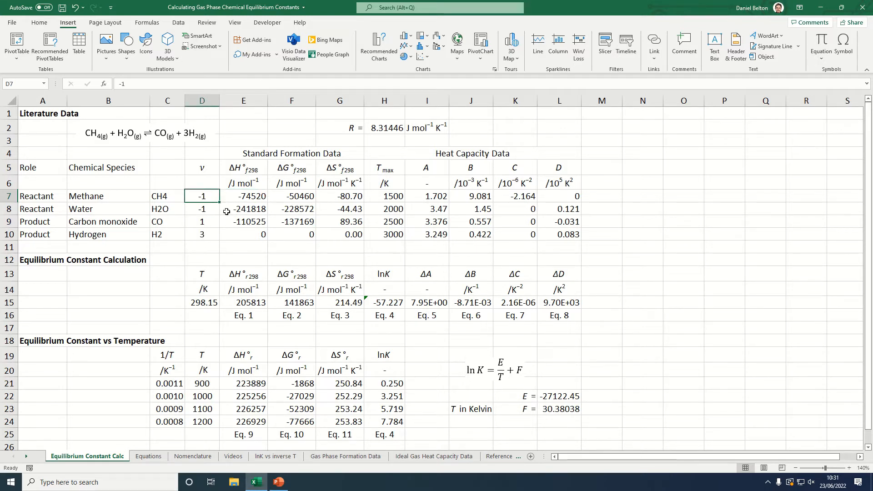
click(201, 221)
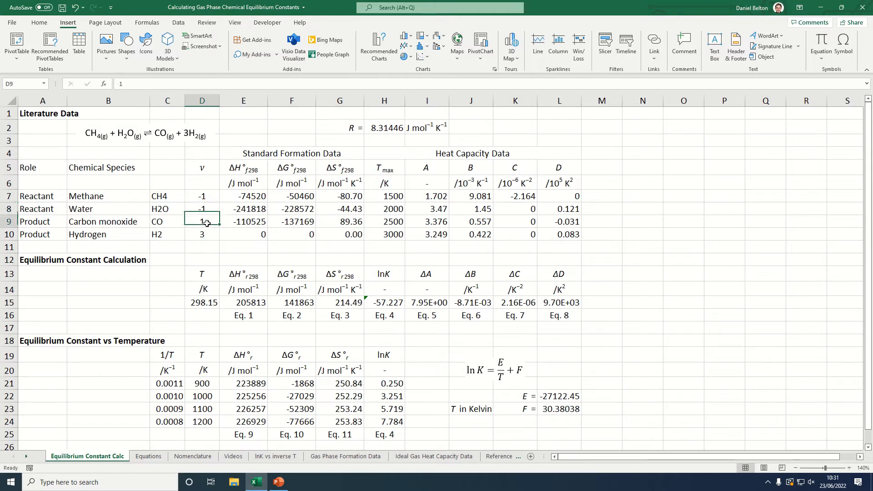
click(202, 234)
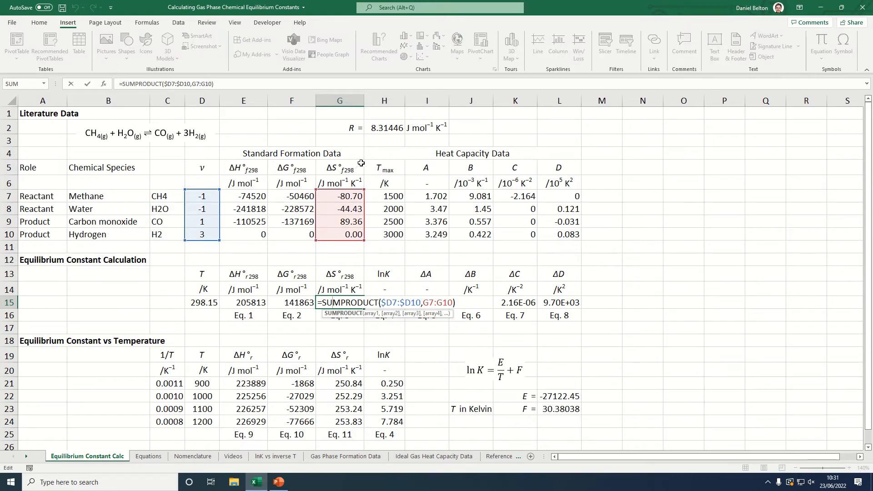
key(Return)
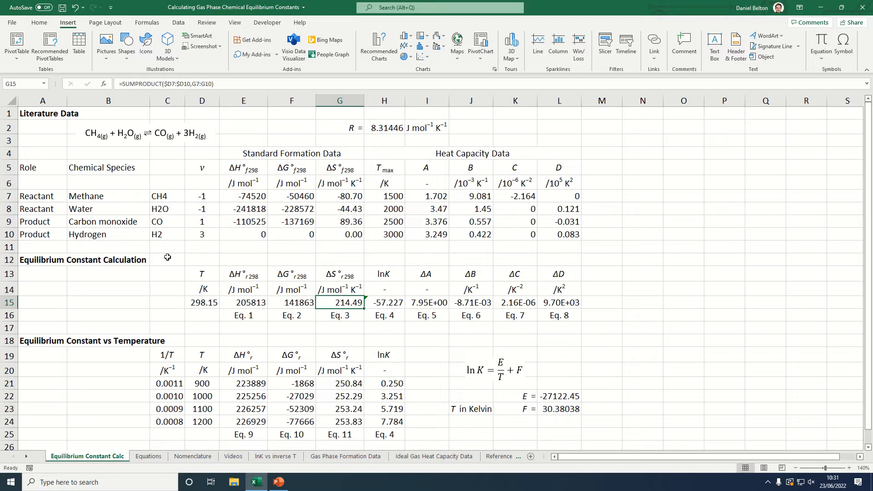
click(384, 302)
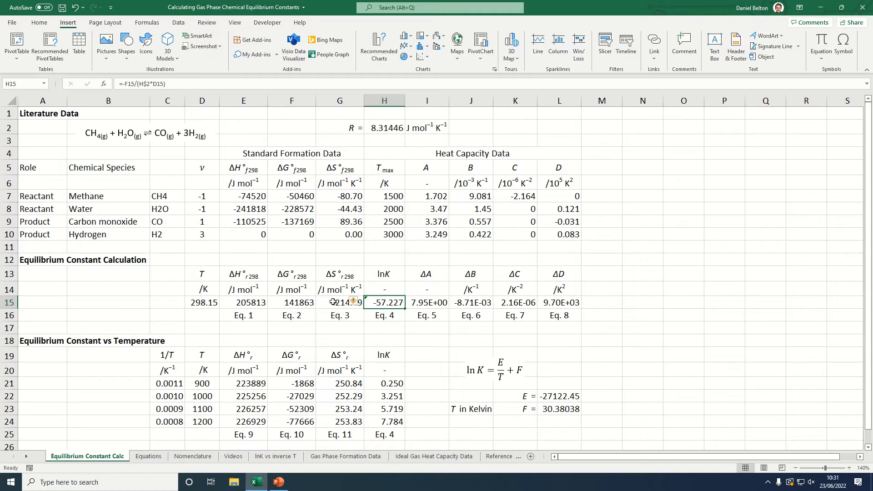
double_click(384, 302)
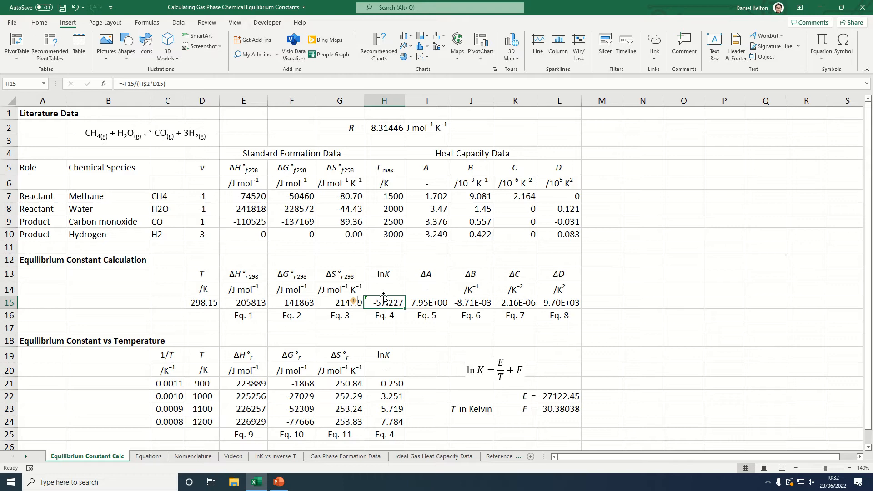
Step: Browse the Equations, Nomenclature and Videos sheets, then return to Equilibrium Constant Calc
click(149, 456)
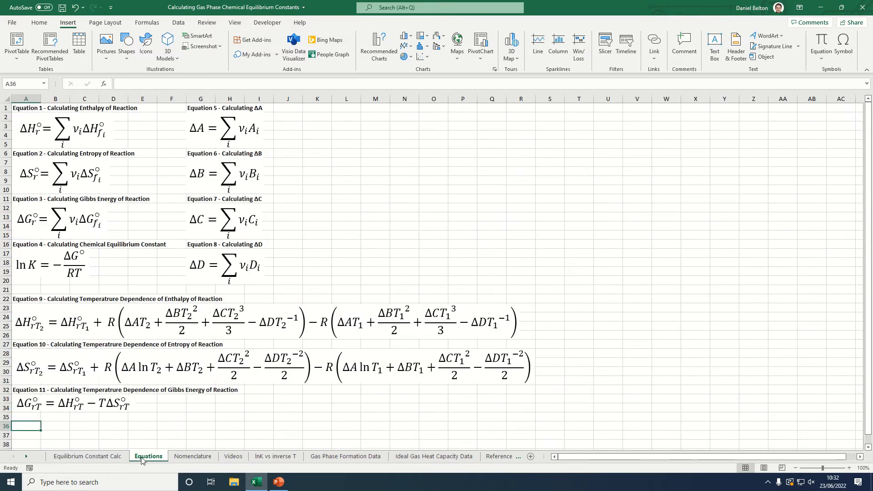
mouse_move(258, 346)
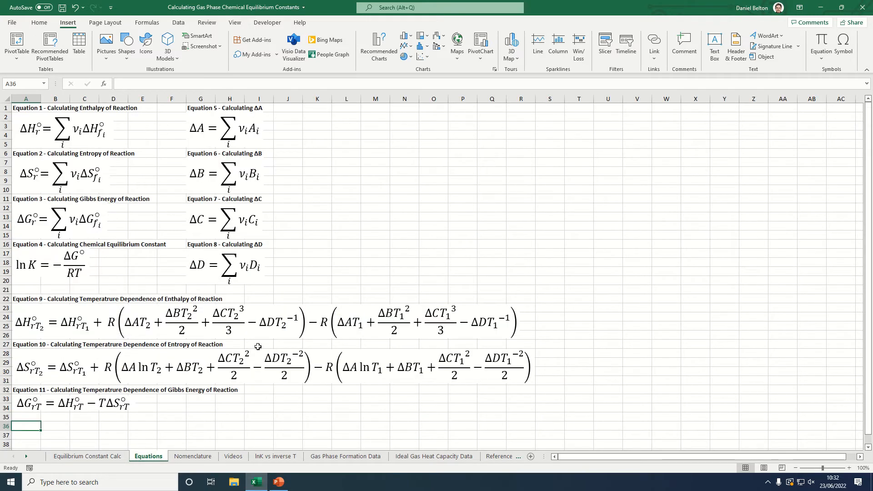
click(193, 456)
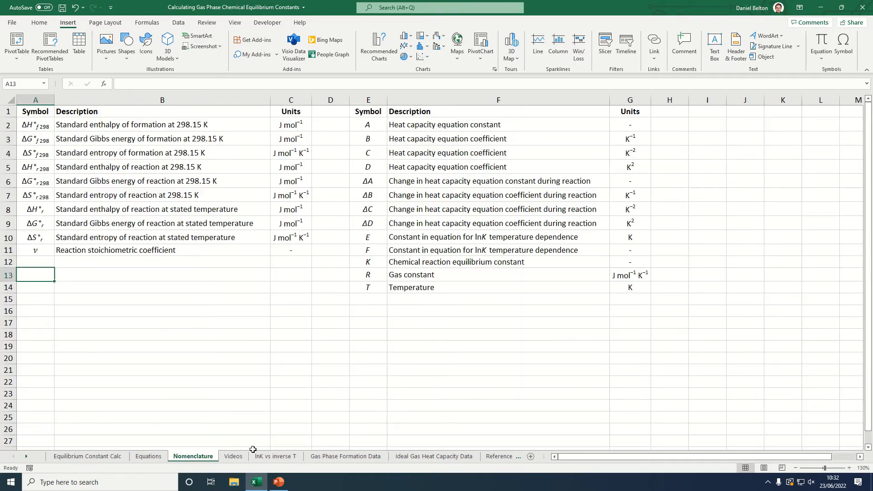
mouse_move(426, 302)
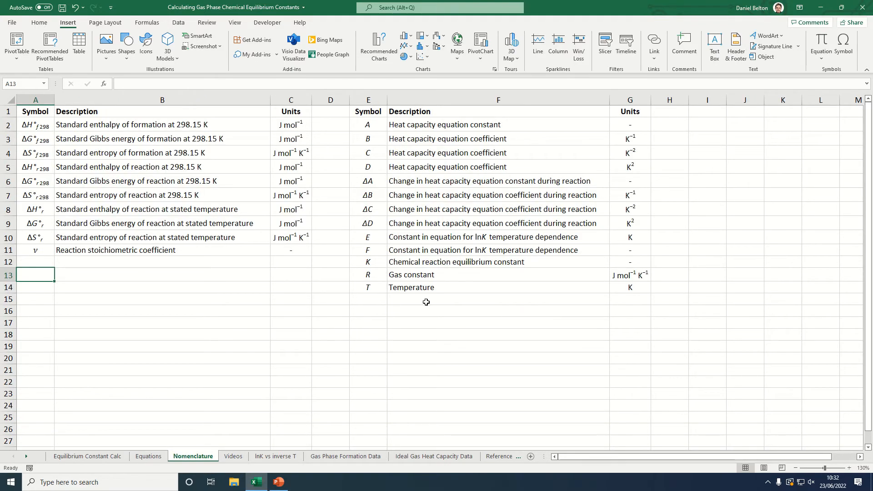
mouse_move(472, 226)
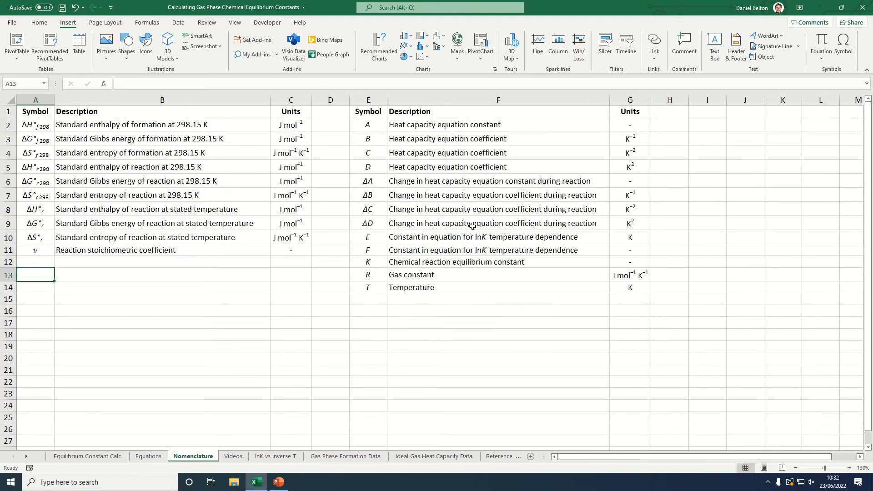
mouse_move(348, 394)
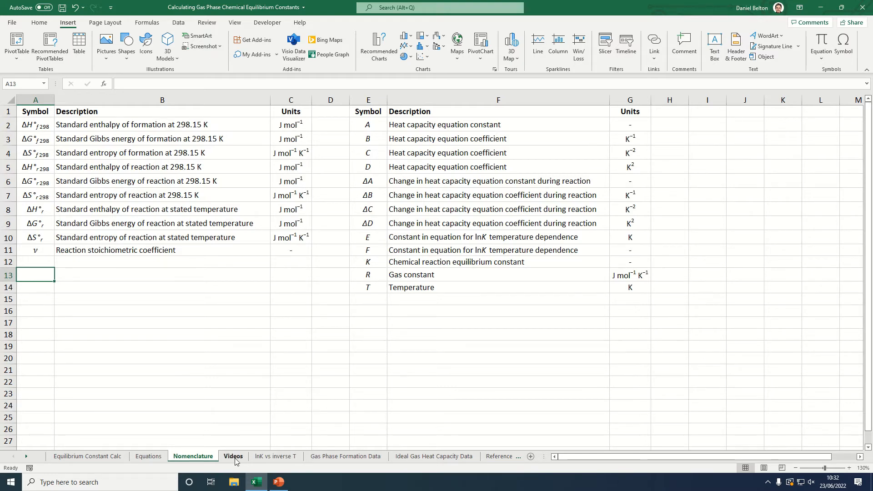
click(232, 456)
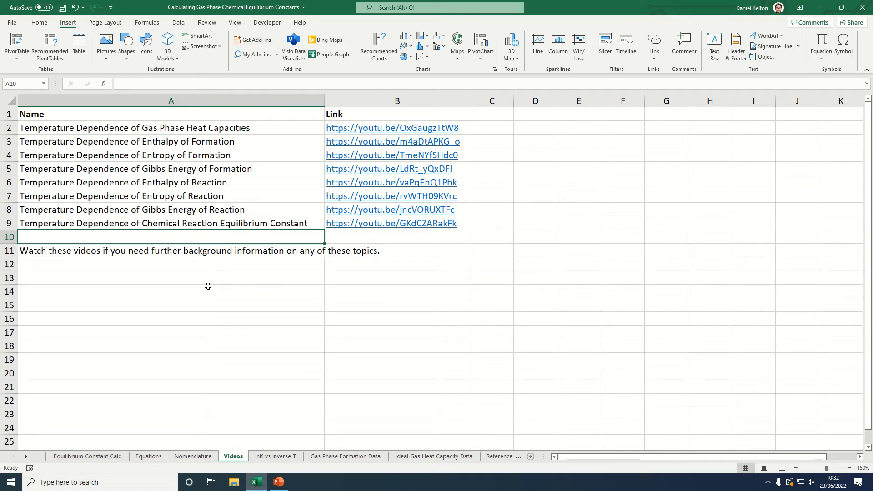
mouse_move(193, 421)
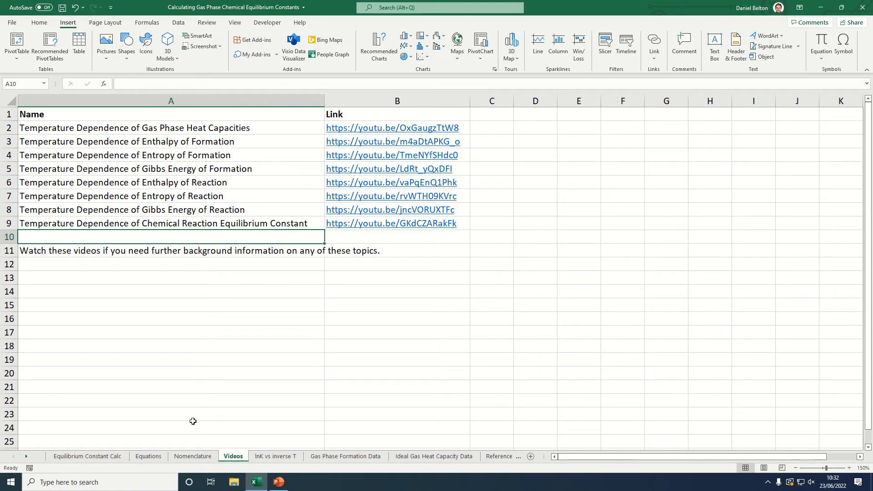
mouse_move(193, 456)
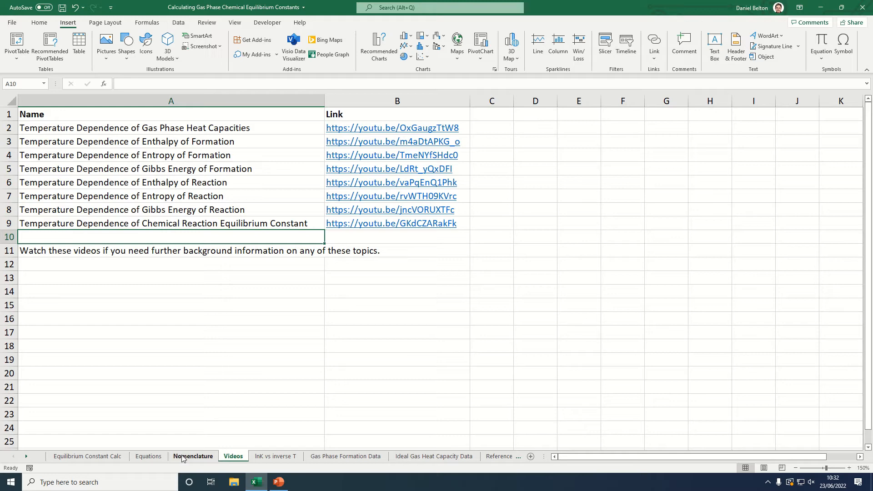
click(86, 456)
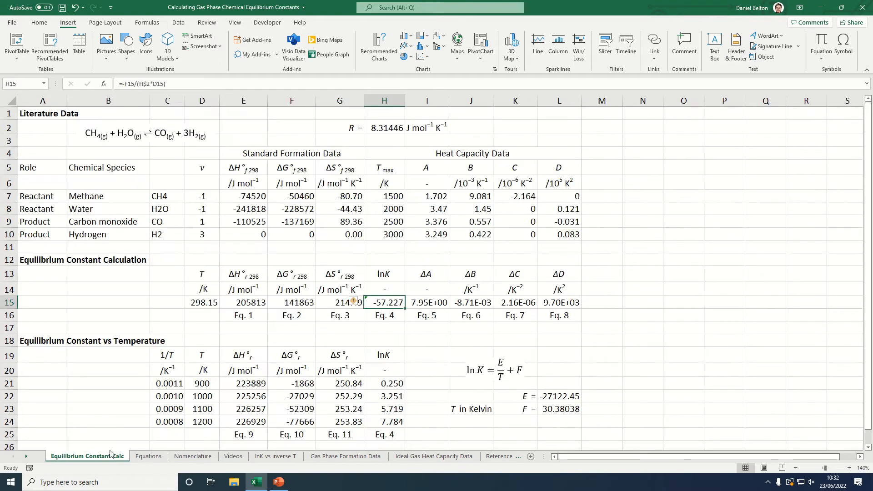
click(108, 303)
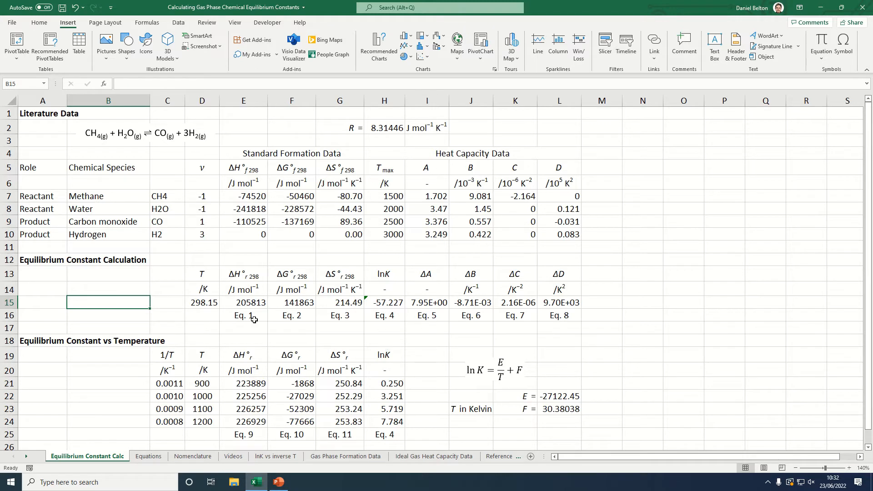
click(202, 397)
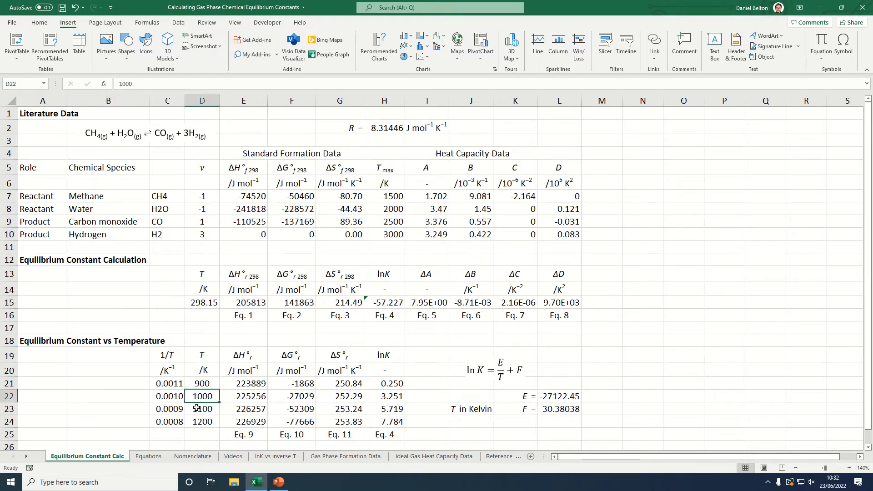
click(202, 422)
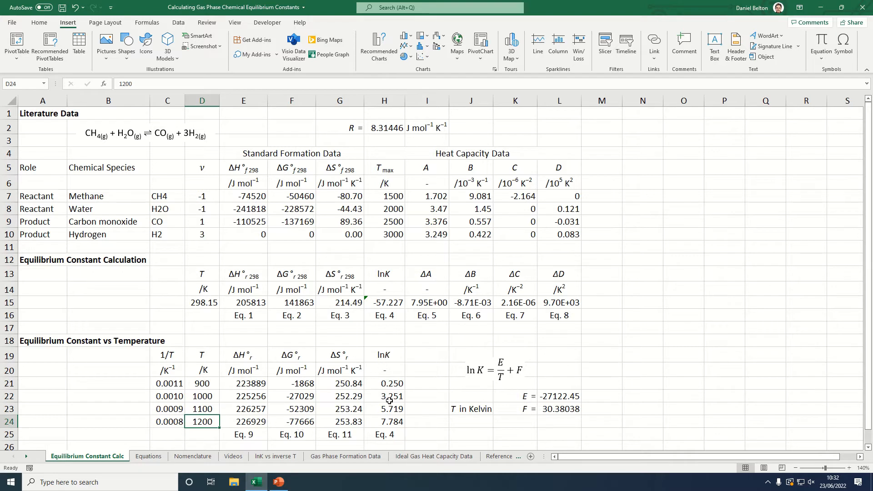
mouse_move(246, 383)
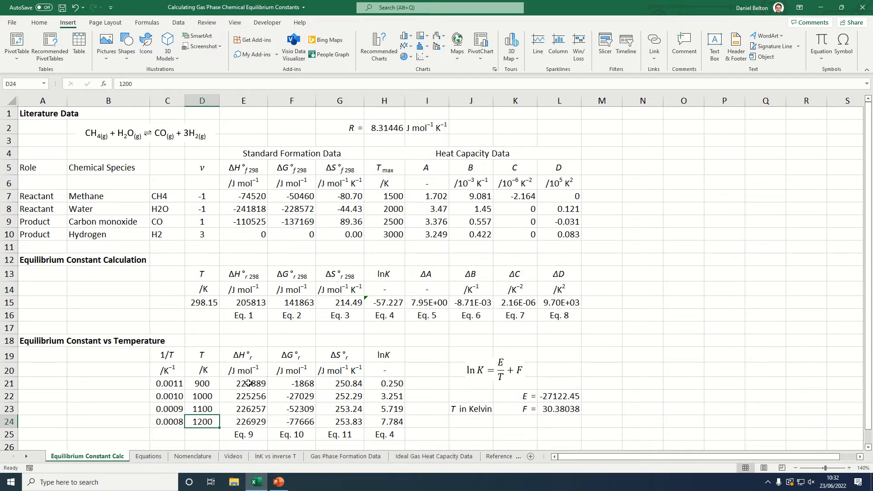
click(243, 383)
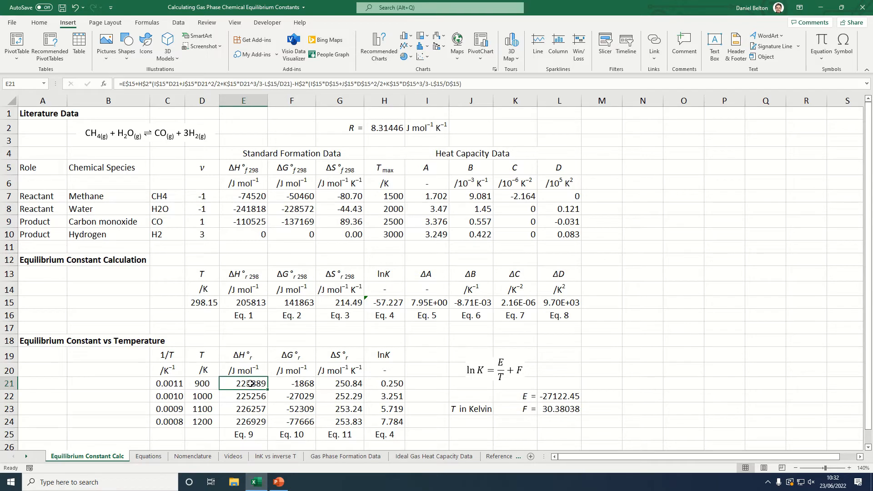
double_click(250, 383)
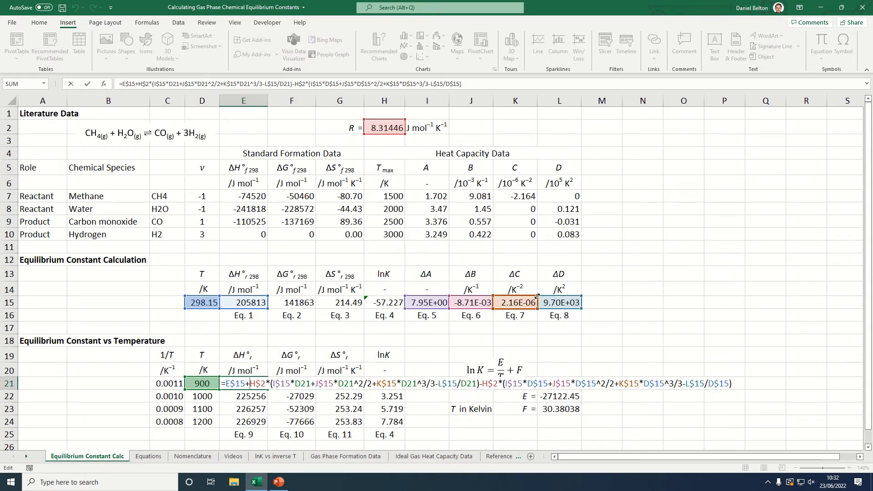
key(Return)
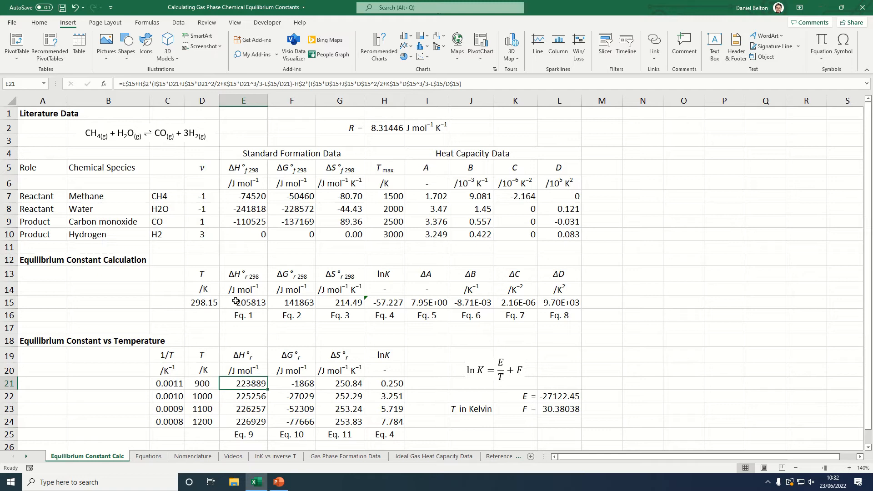
click(244, 303)
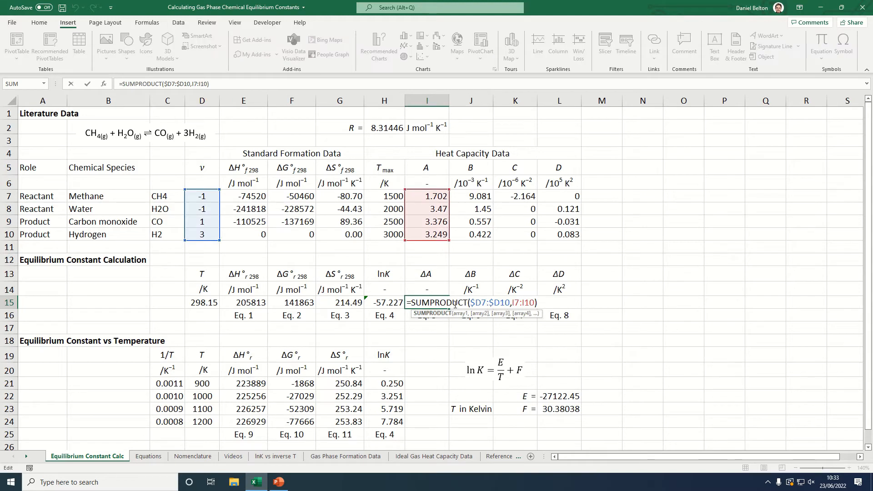
mouse_move(426, 208)
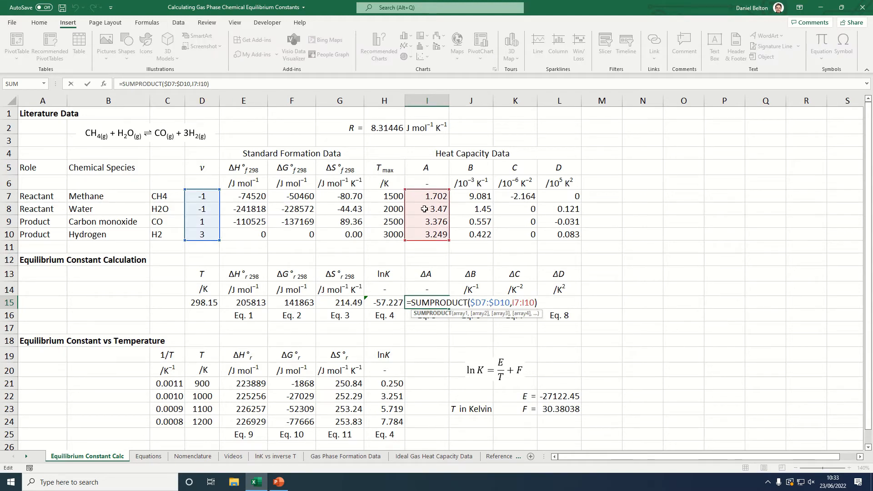
mouse_move(457, 186)
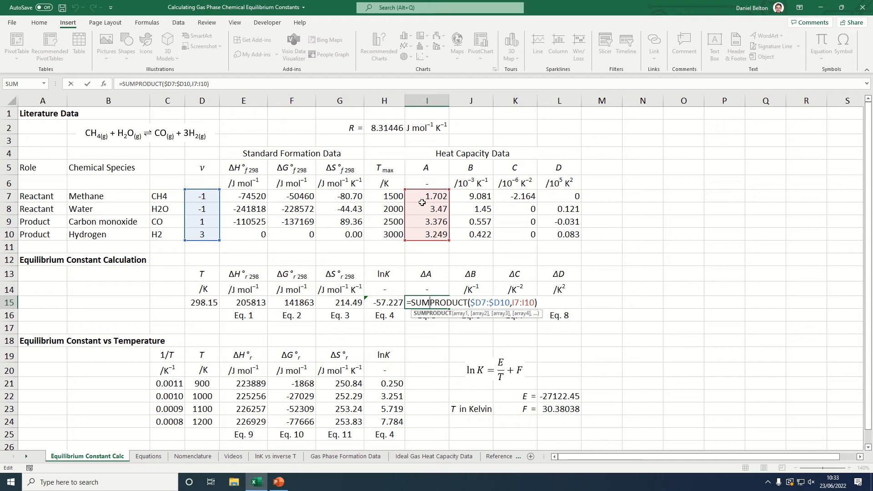
mouse_move(442, 195)
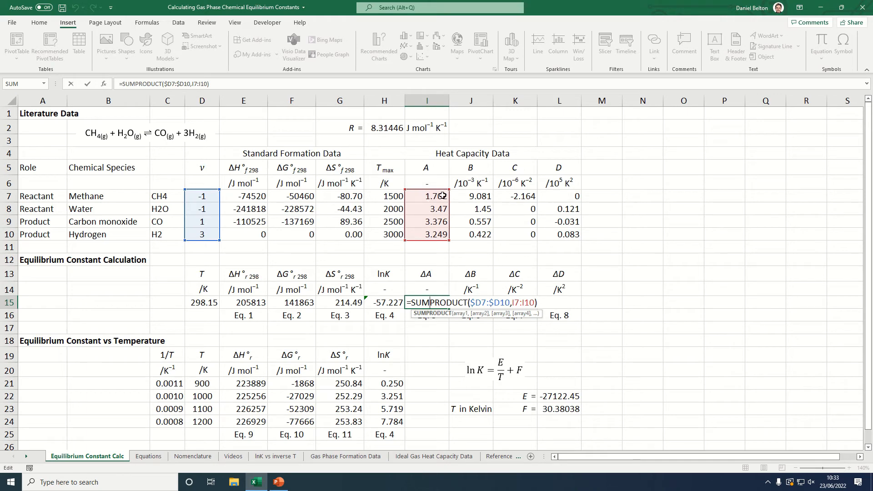
mouse_move(415, 210)
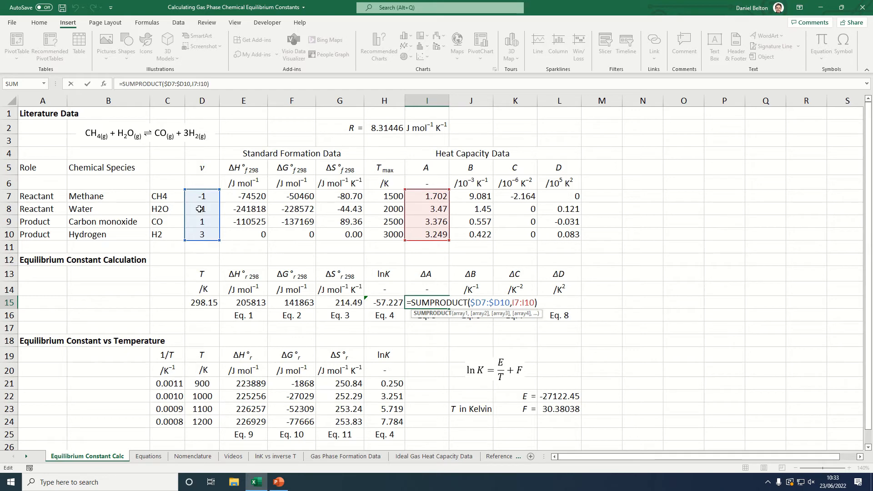
key(Return)
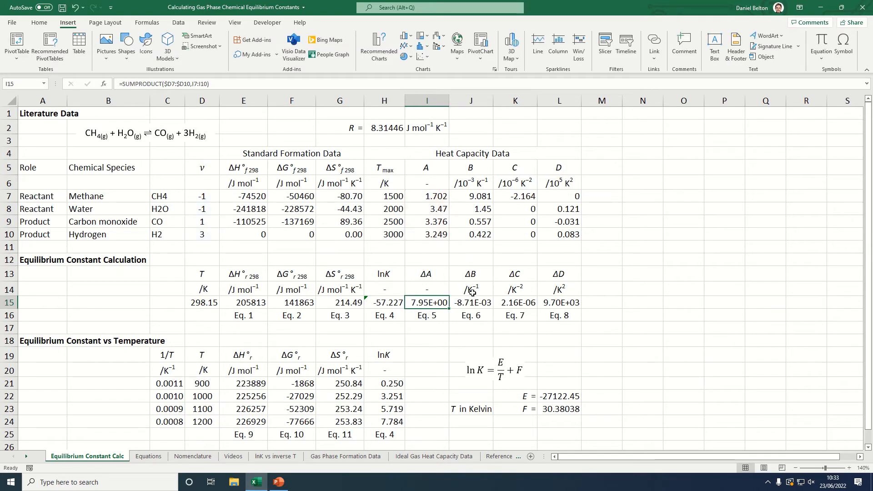
click(470, 302)
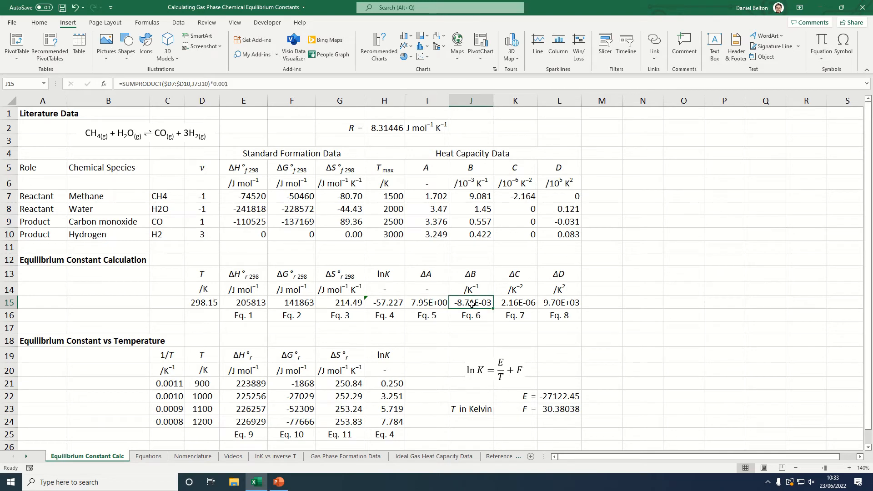
click(514, 303)
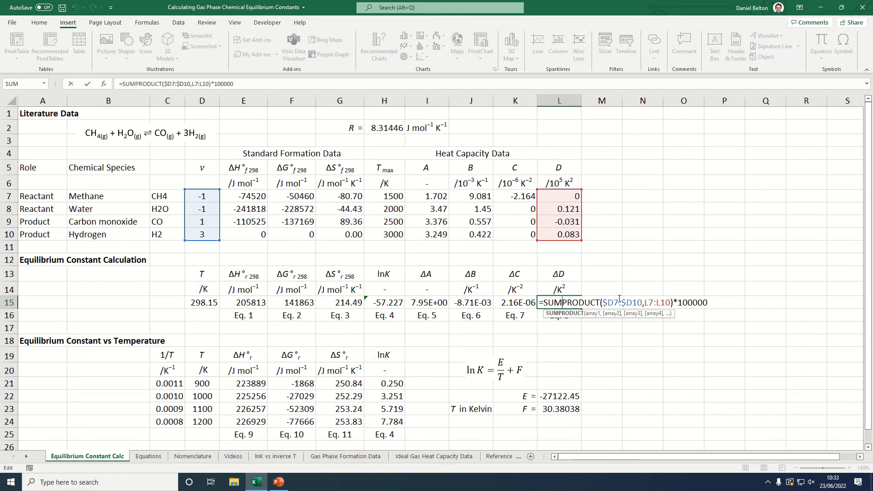
key(Return)
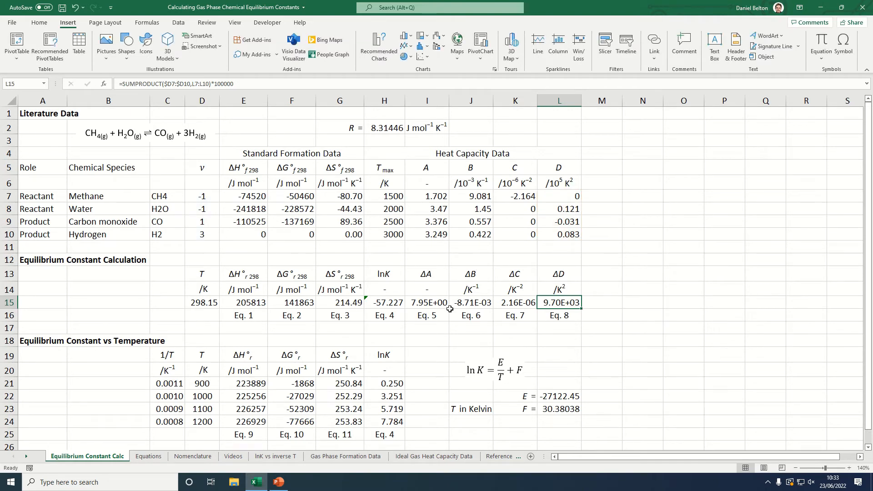
click(149, 457)
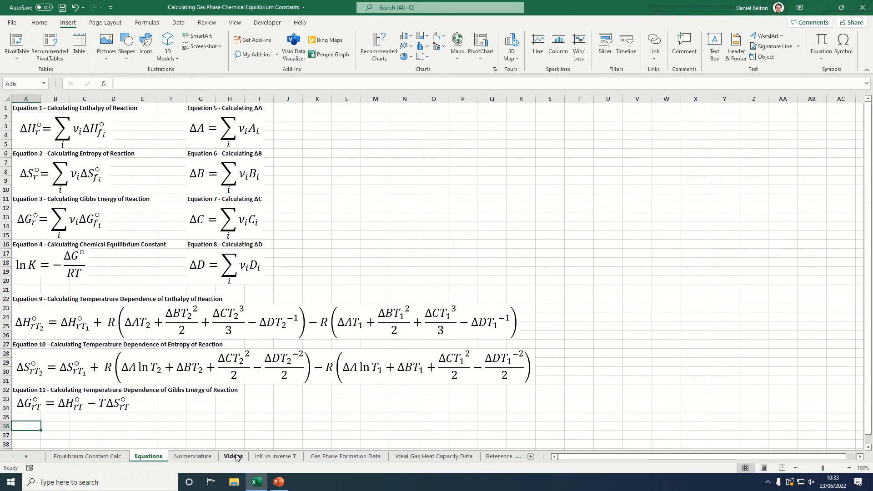
Step: Look over the Enthalpy of Reaction video entry on the Videos sheet, then return to calculations
click(233, 456)
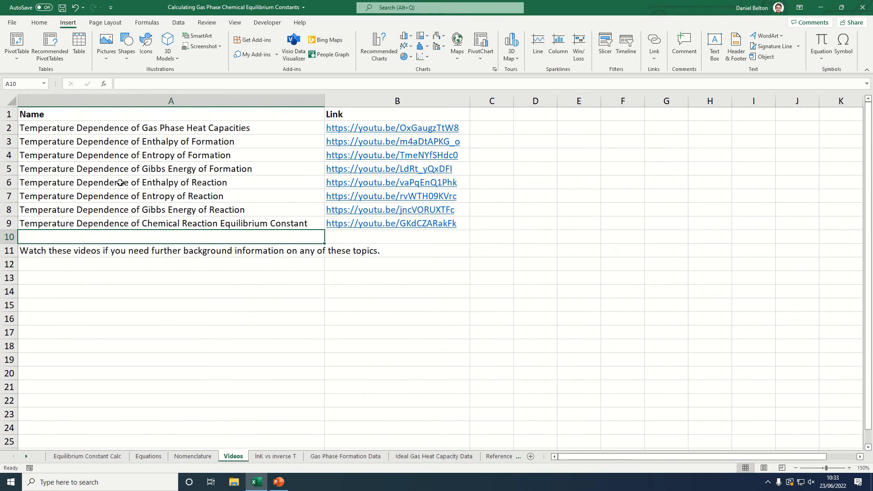
click(120, 182)
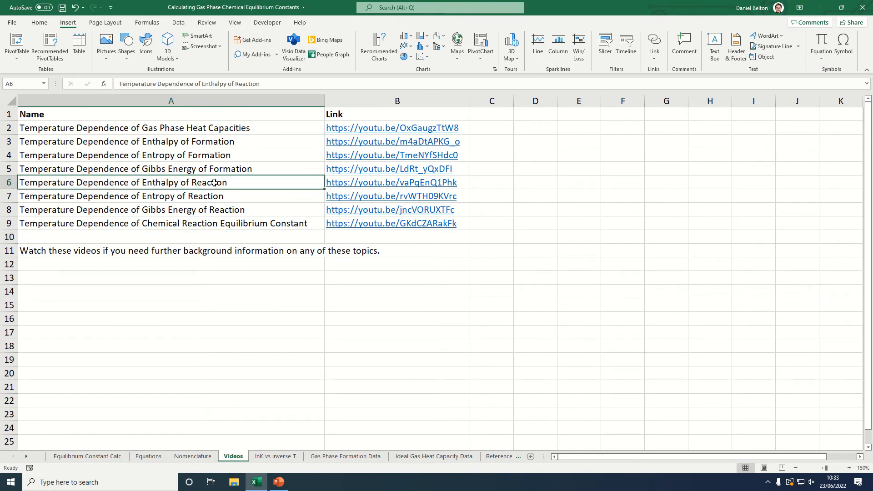
mouse_move(367, 188)
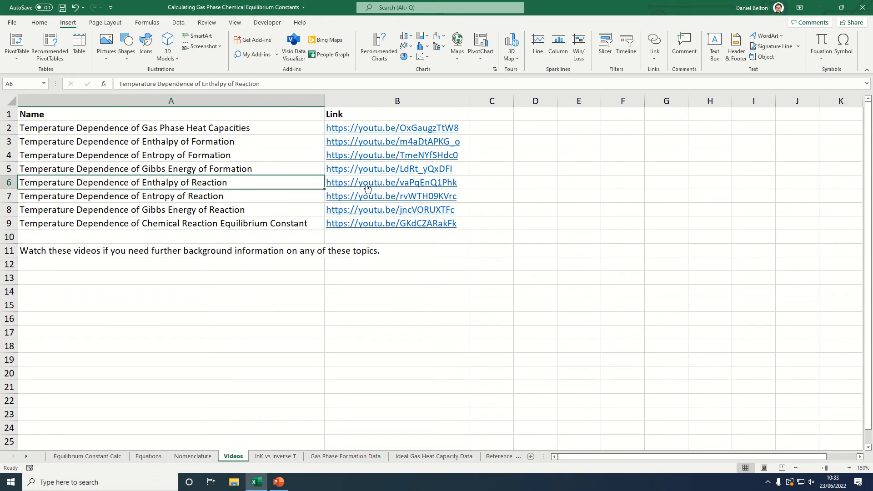
click(491, 182)
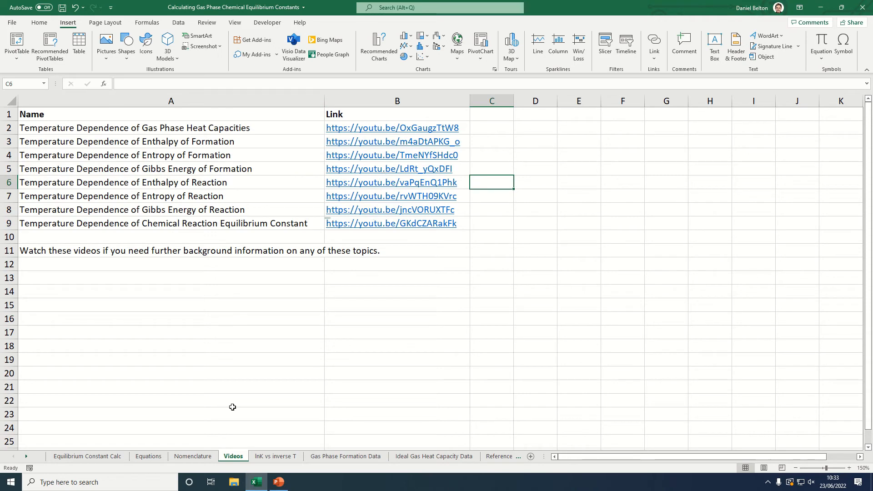
click(87, 456)
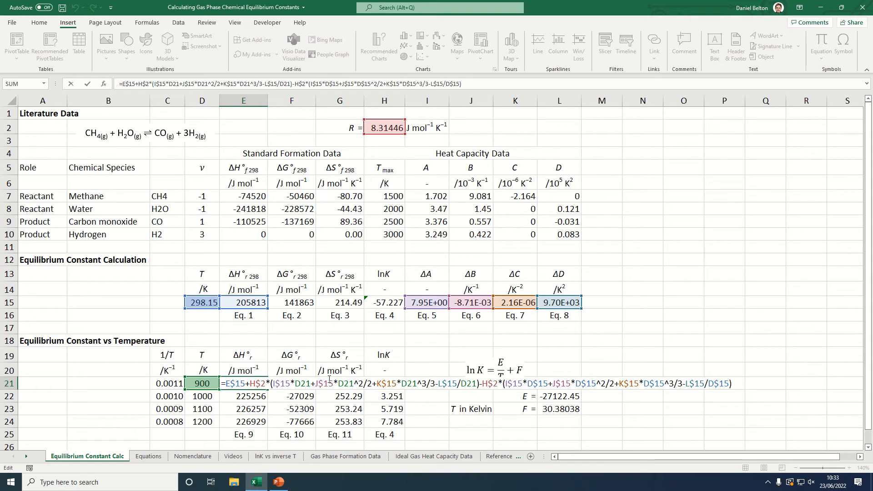
key(Return)
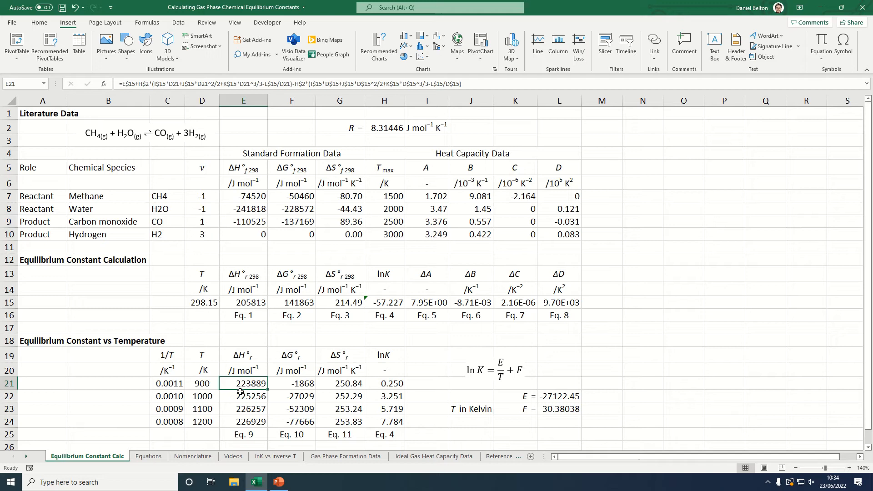
click(243, 396)
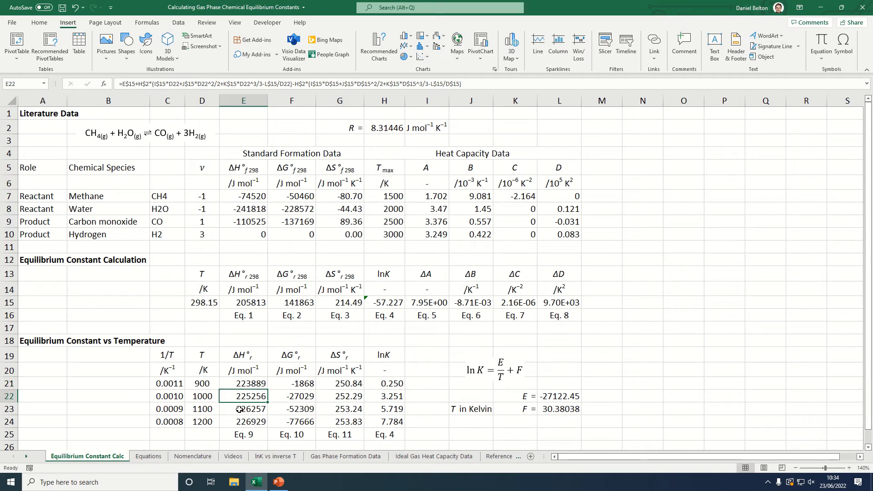
click(243, 421)
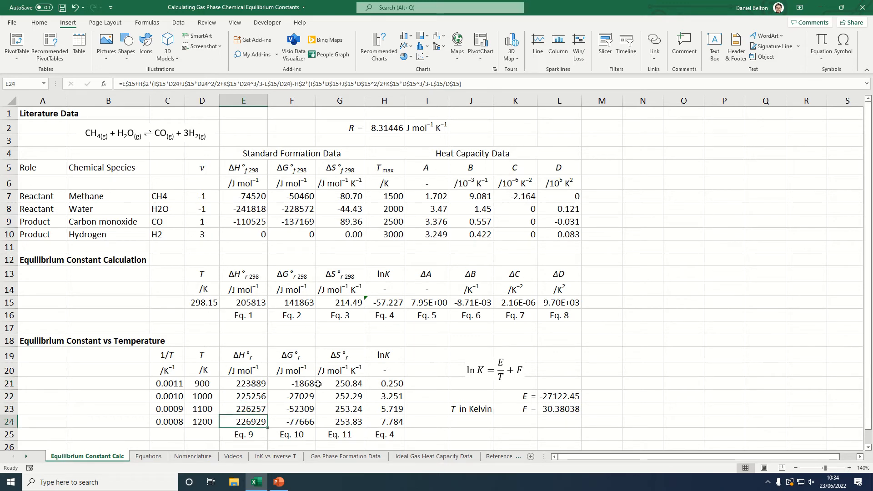
click(291, 383)
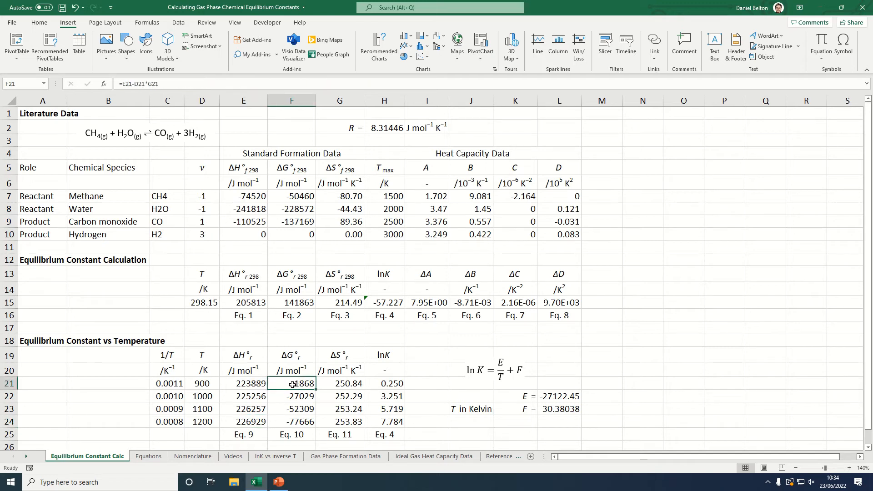
click(339, 383)
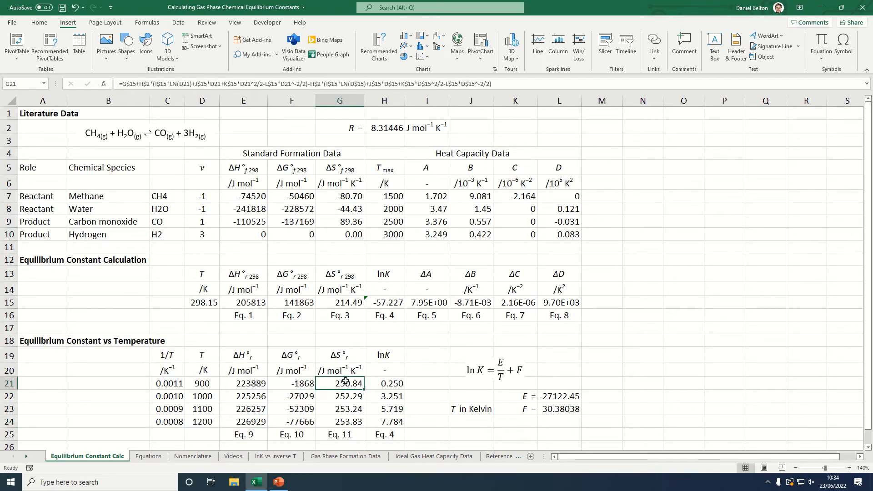
double_click(339, 383)
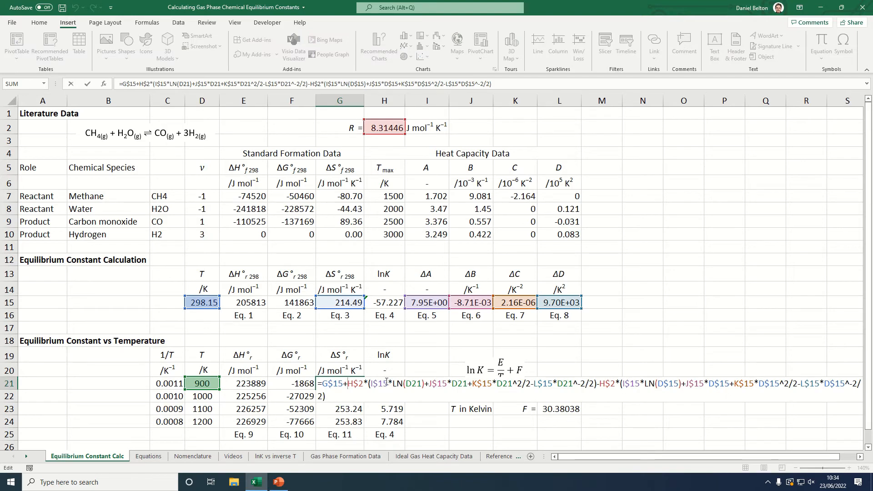
key(Return)
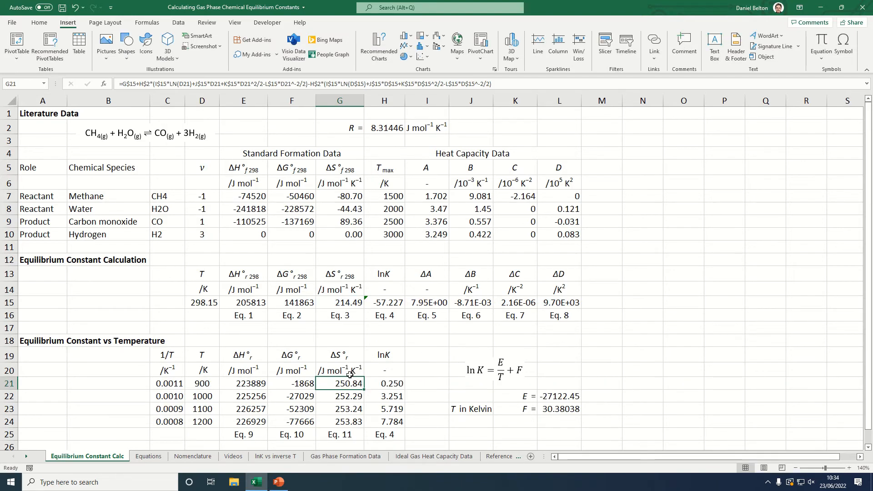
click(340, 396)
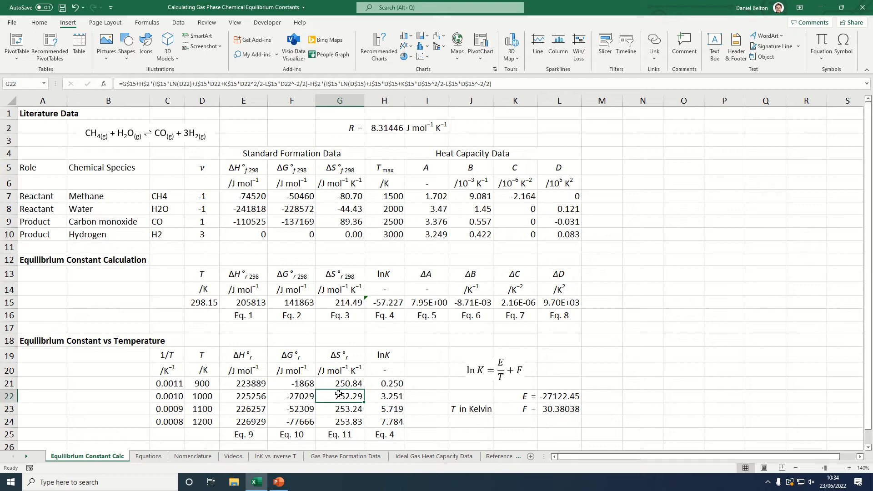
click(339, 421)
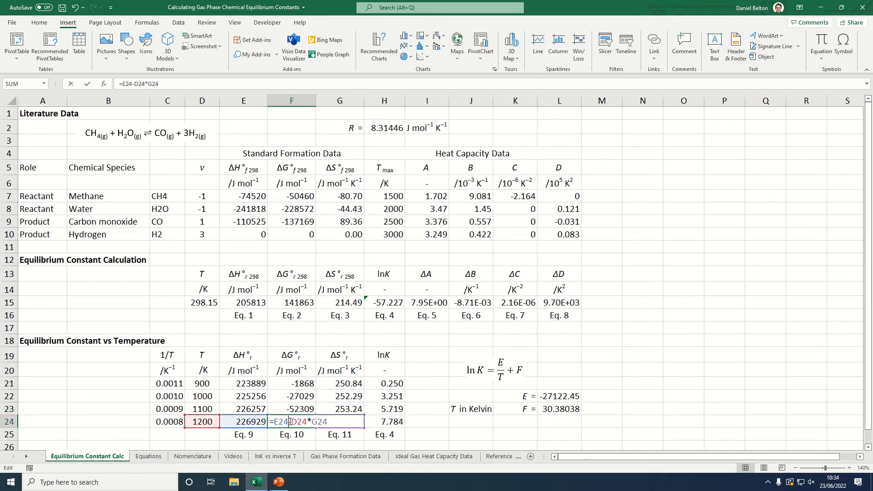
Step: Compare the 900 K lnK formula =F21/(H$2*D21) against Eq. 4 on the Equations sheet
click(148, 456)
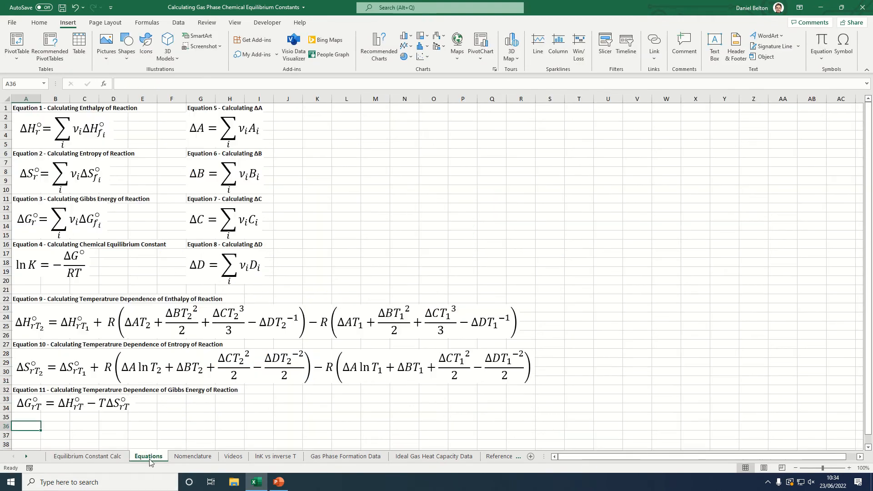
mouse_move(96, 414)
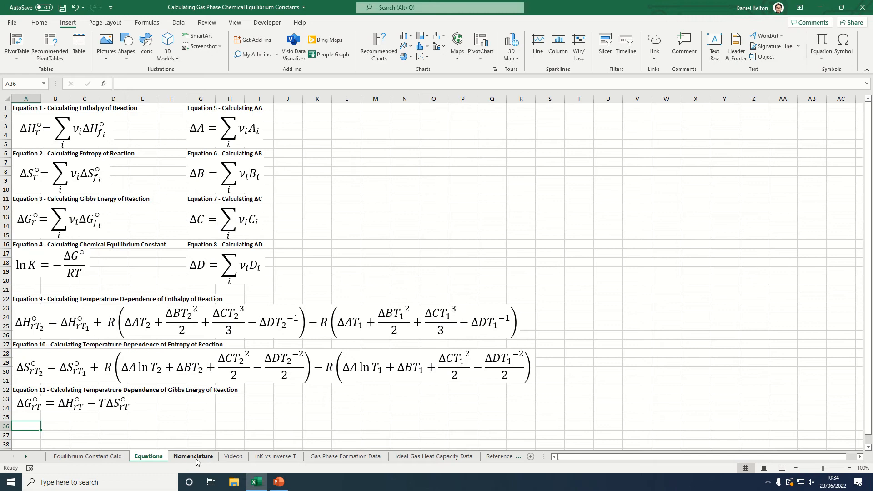
click(87, 456)
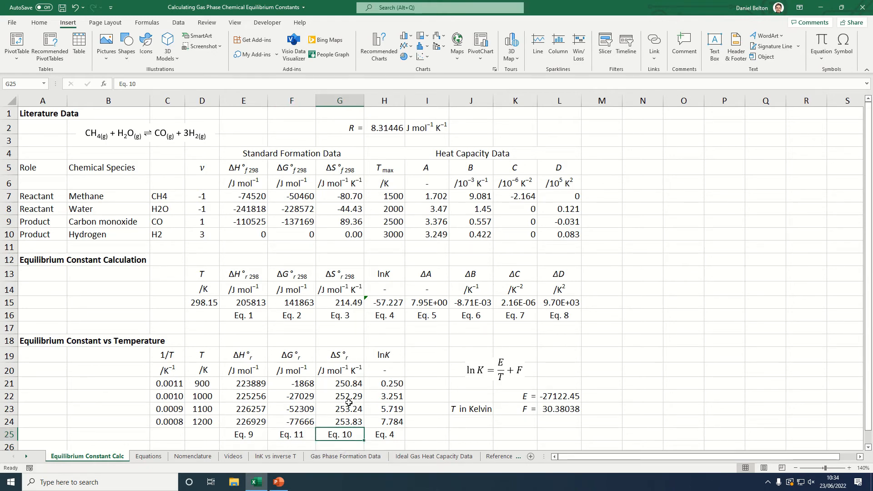
mouse_move(392, 379)
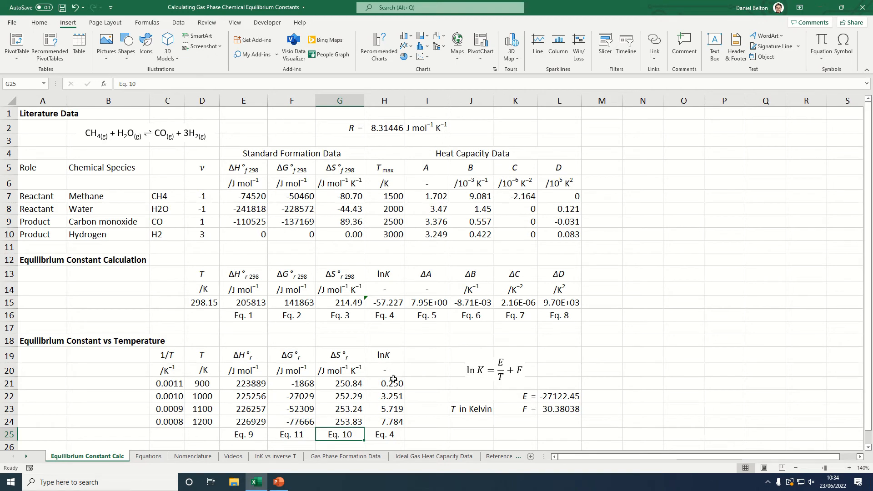
click(384, 383)
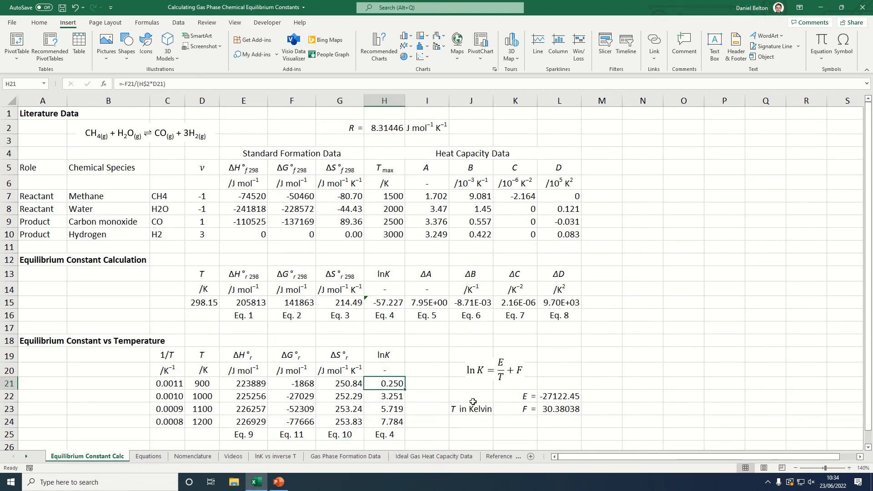
mouse_move(128, 462)
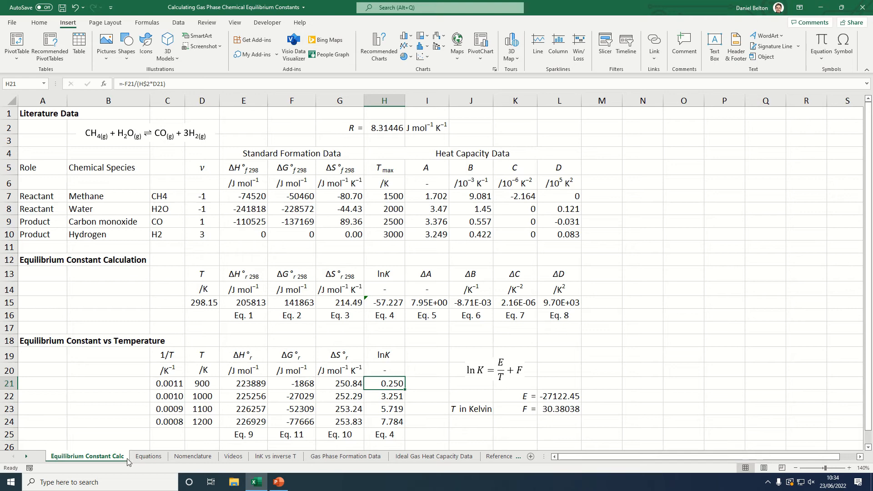
click(148, 456)
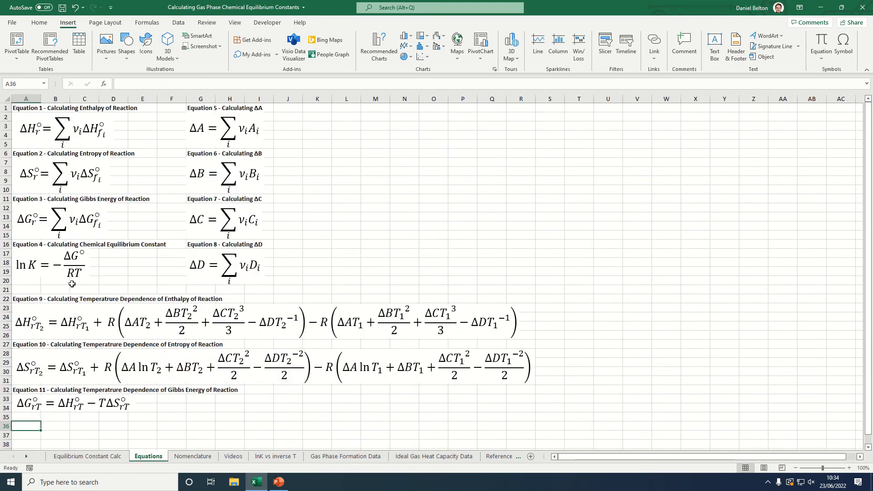
click(55, 280)
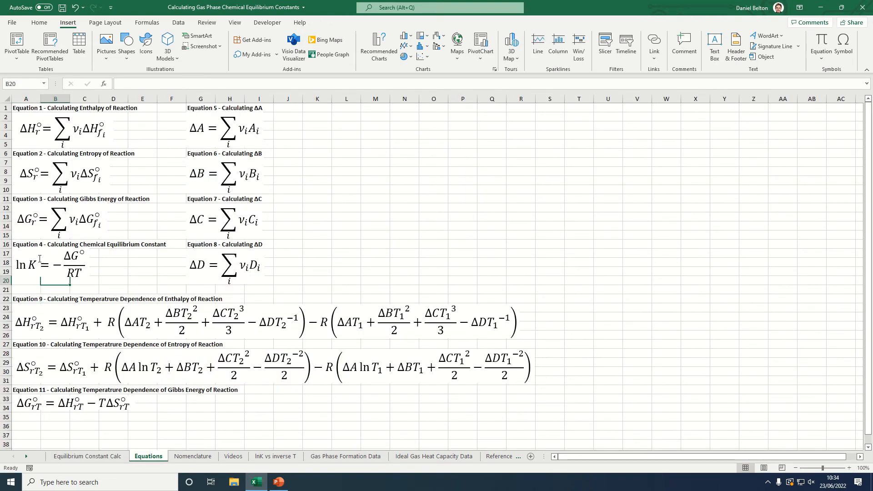
mouse_move(71, 277)
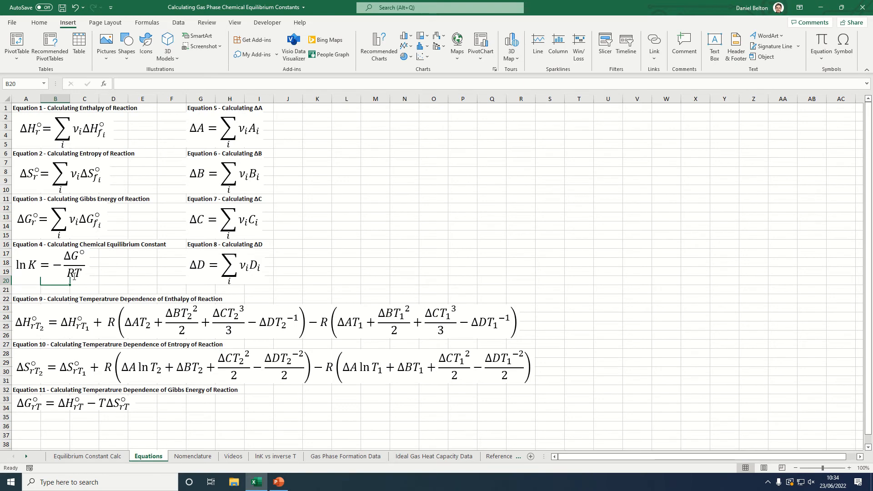
click(87, 457)
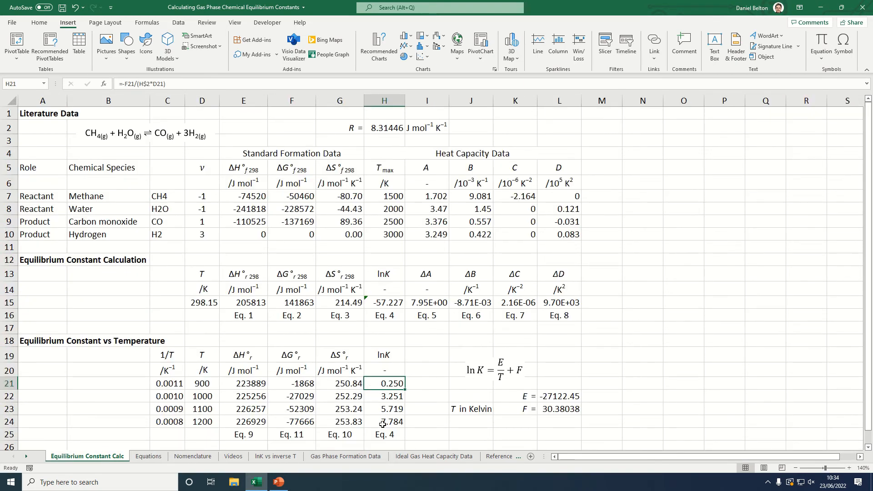
click(274, 456)
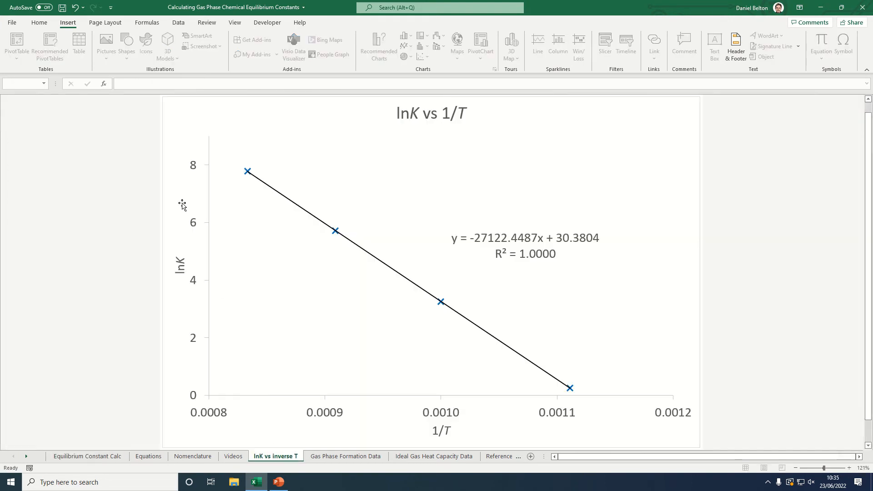
mouse_move(490, 440)
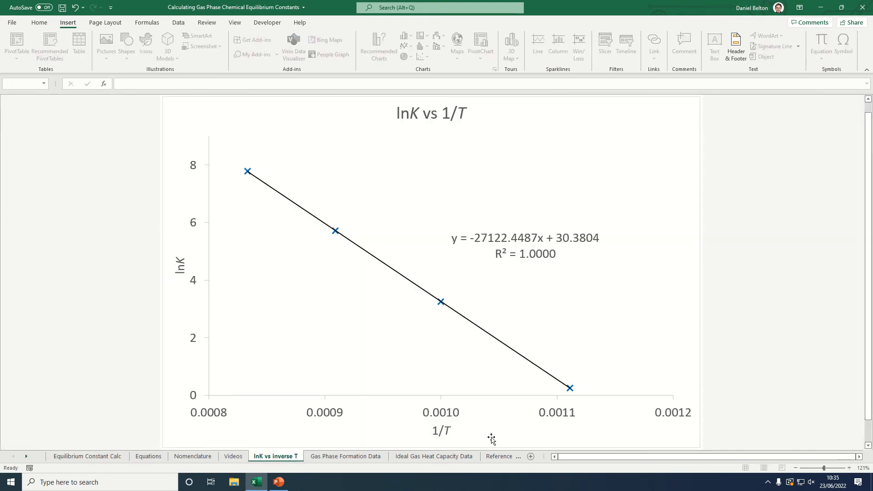
mouse_move(369, 268)
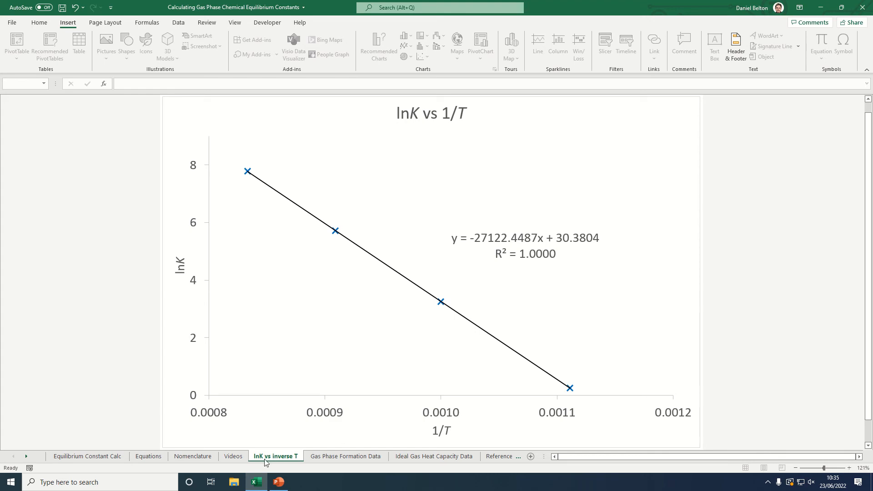
click(86, 457)
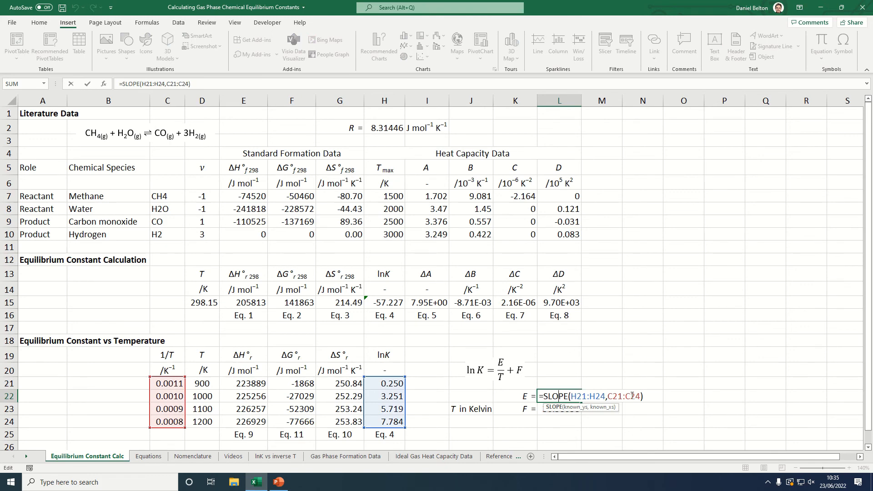
key(Return)
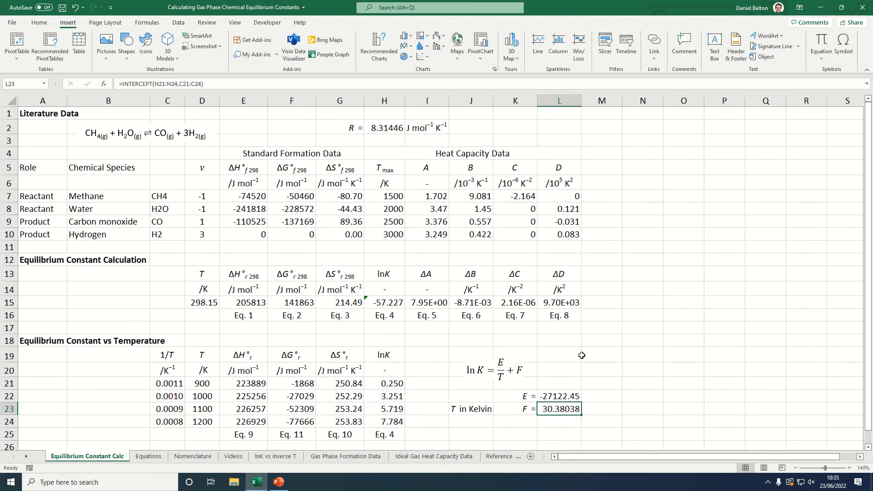
mouse_move(556, 406)
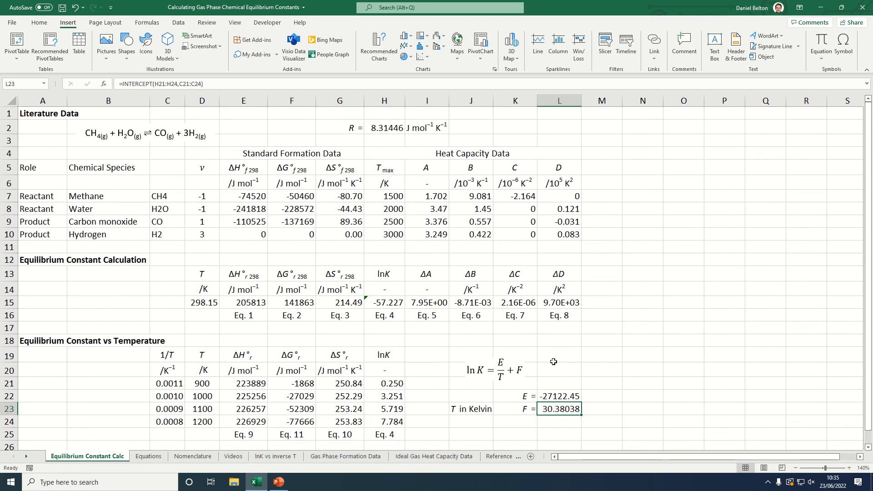
click(558, 397)
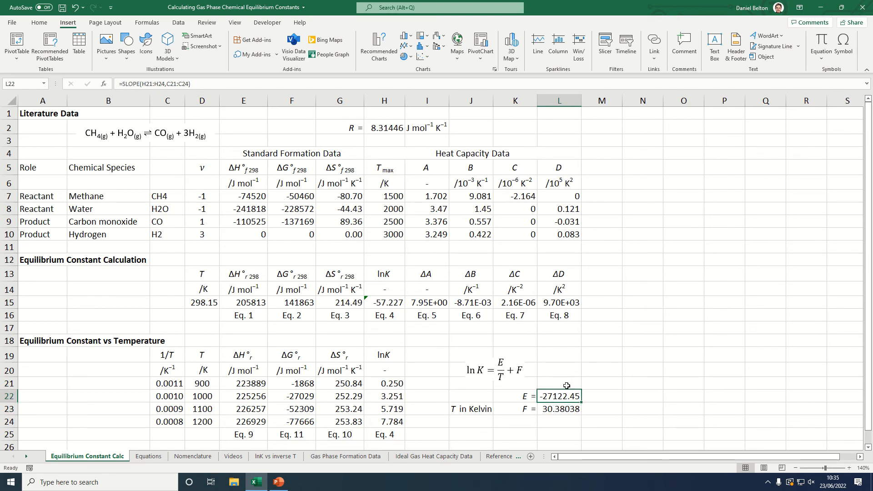
click(559, 383)
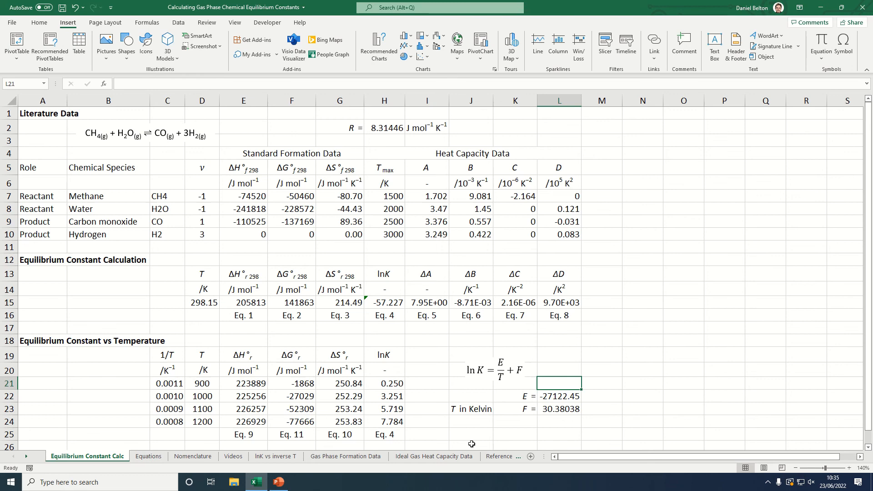
click(416, 456)
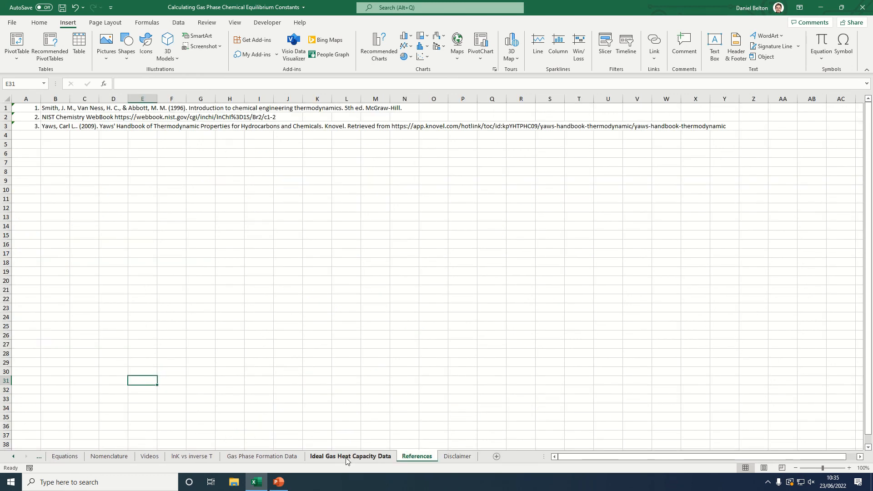
click(350, 456)
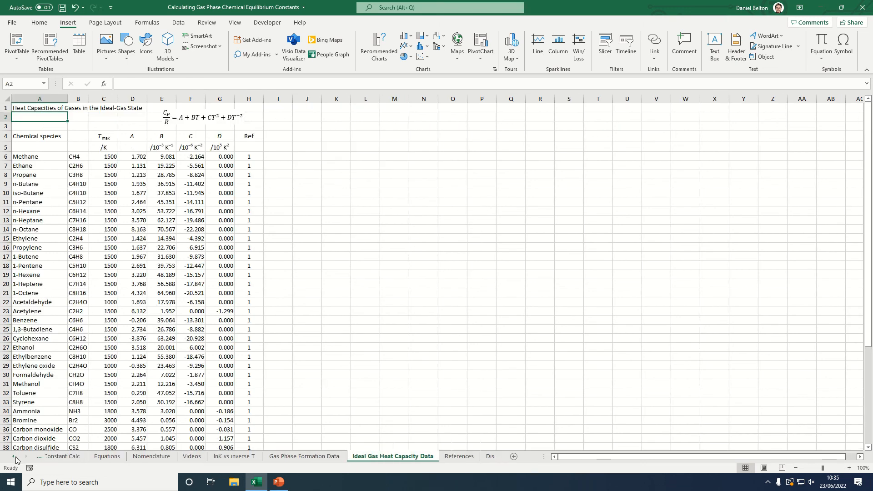
click(87, 456)
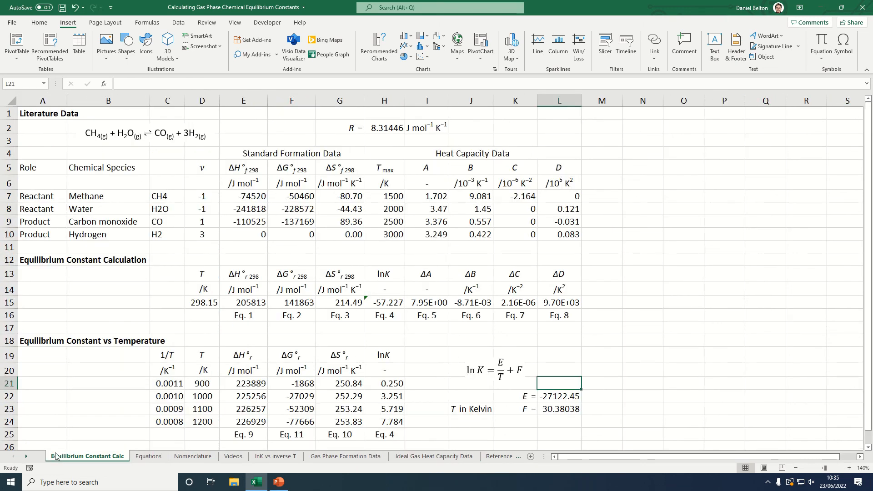